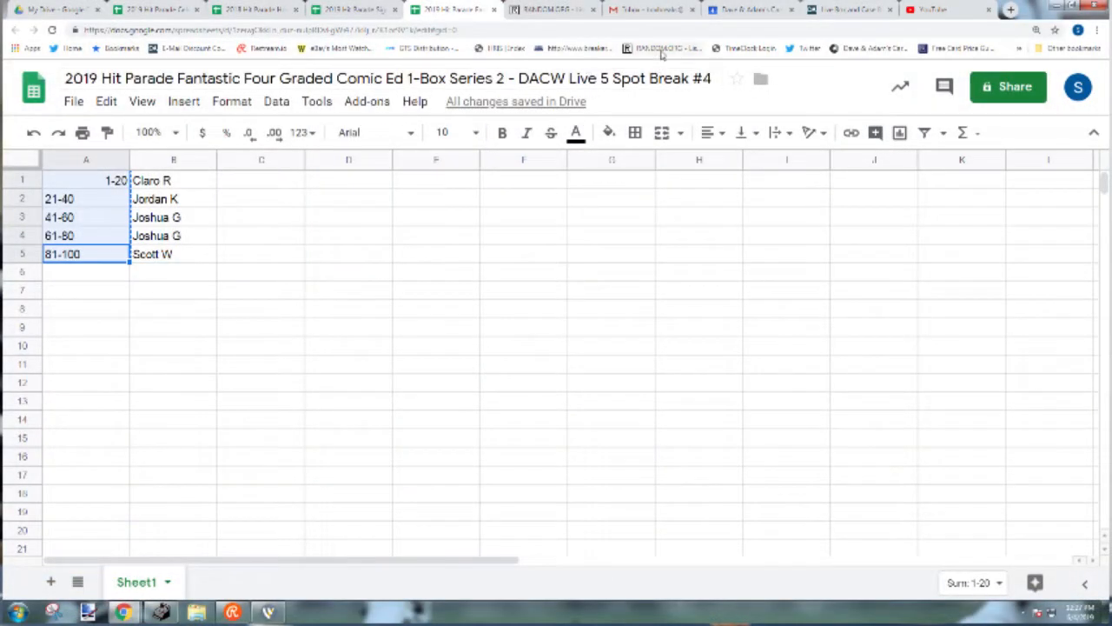
# - Roll dice and reshuffle the spot ranges into 21-40, 1-20, 81-100, 41-60, 61-80
pyautogui.click(551, 10)
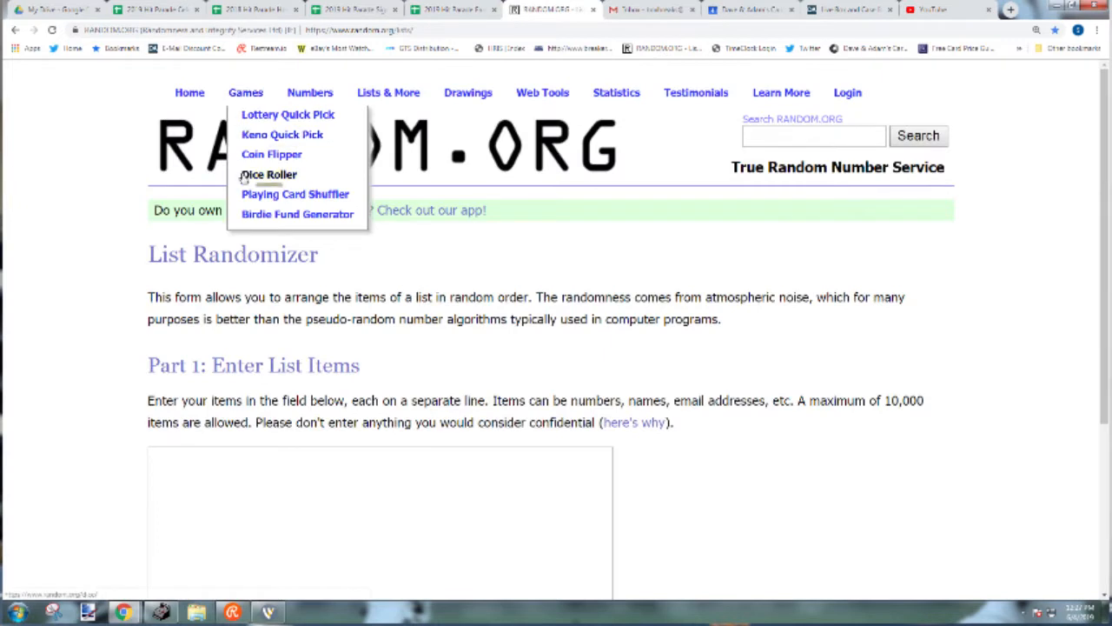
pyautogui.click(268, 174)
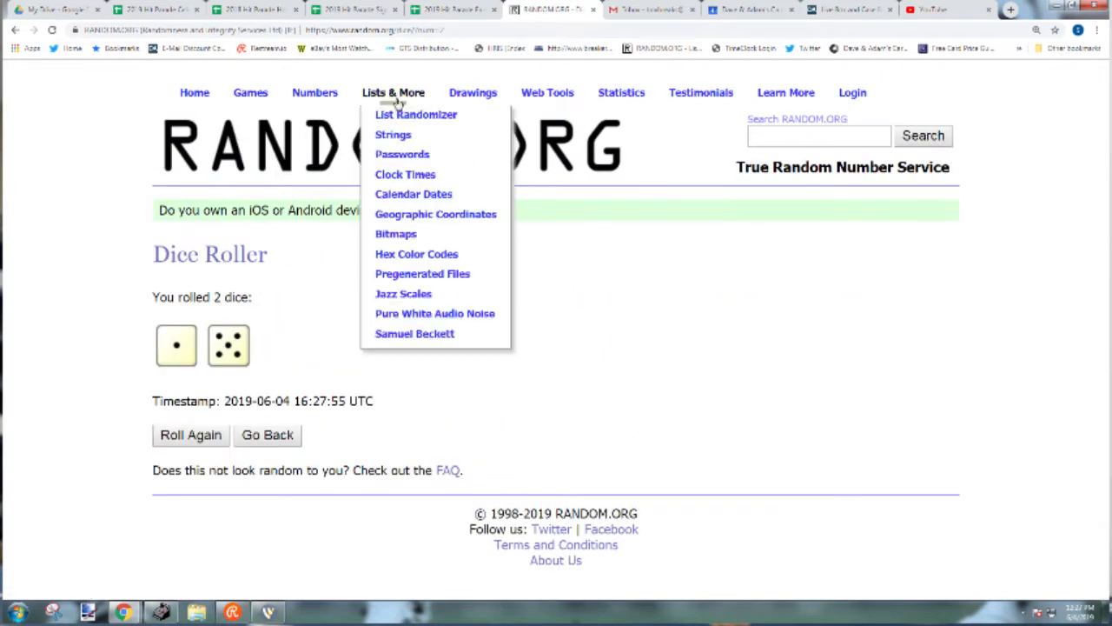
pyautogui.click(415, 114)
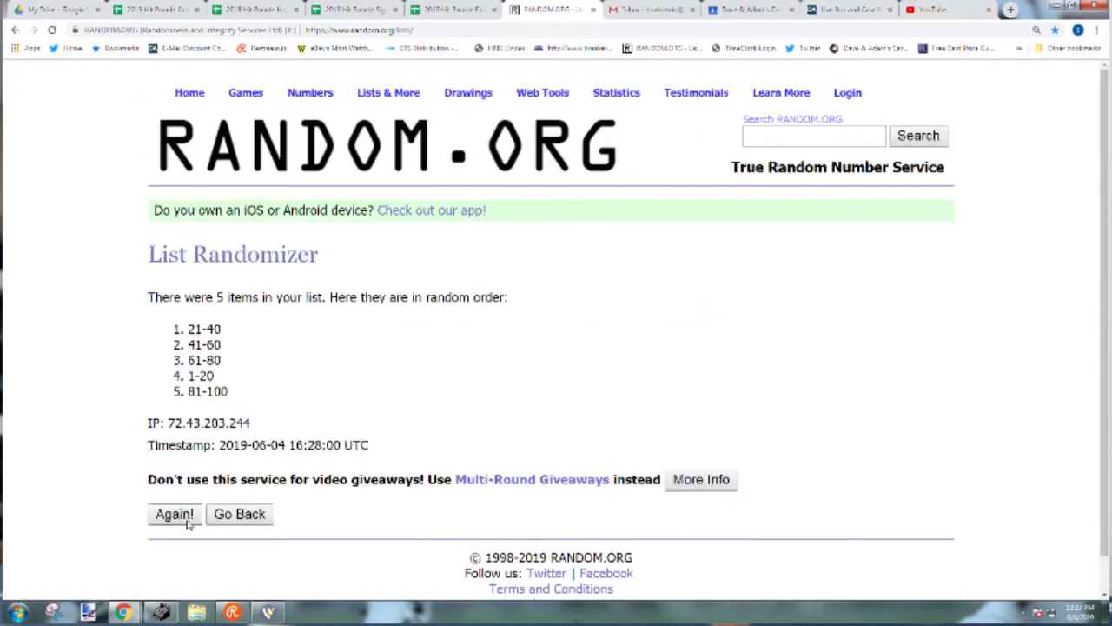
pyautogui.click(173, 513)
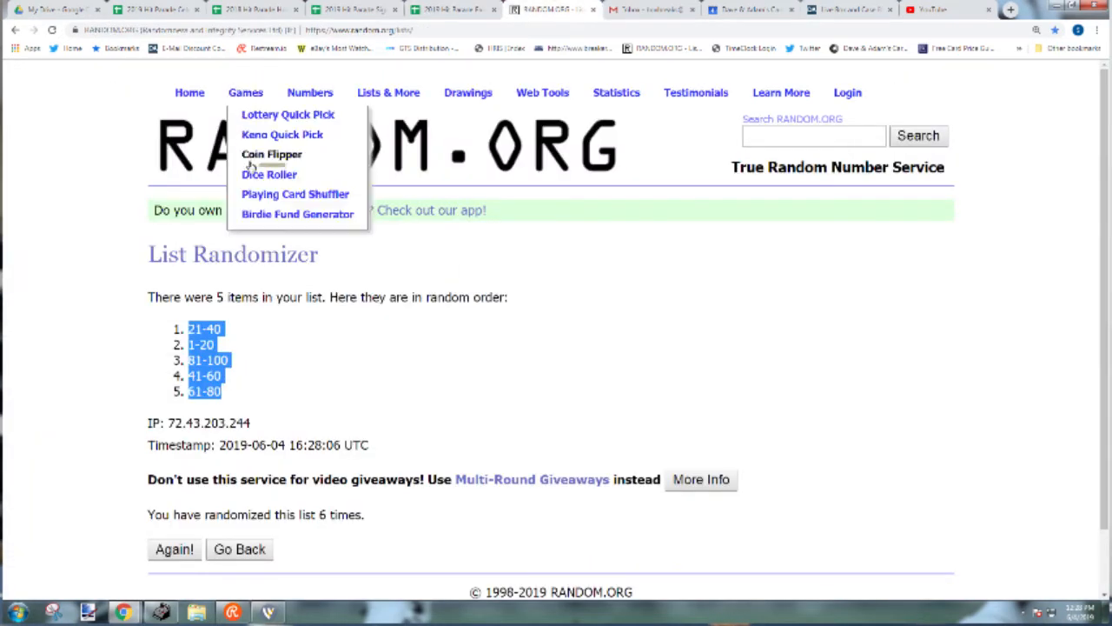
pyautogui.click(268, 174)
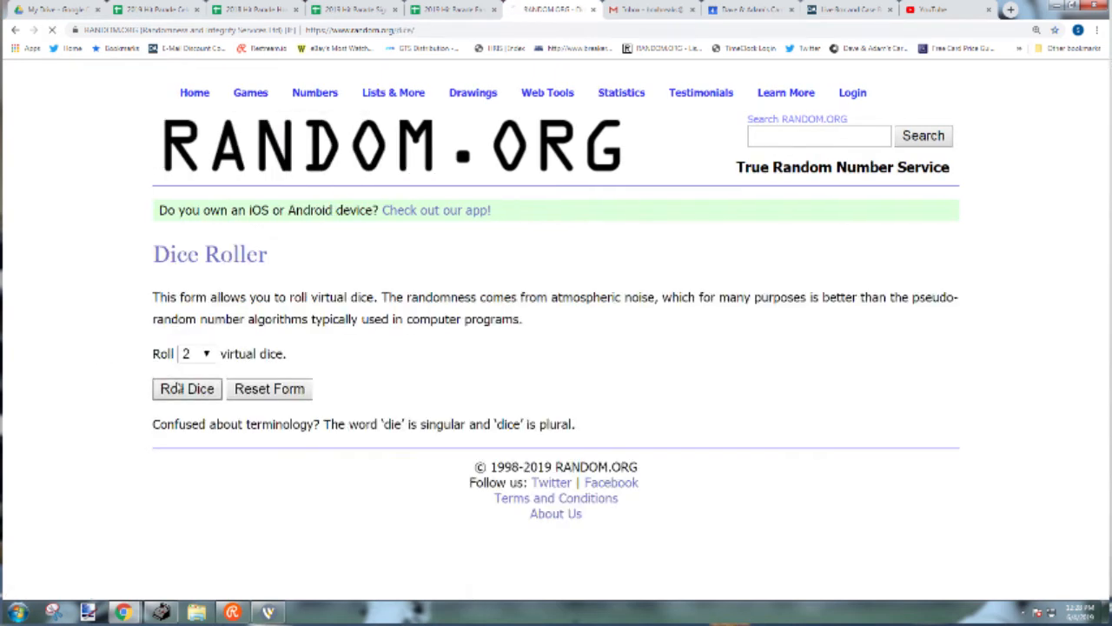
pyautogui.click(187, 388)
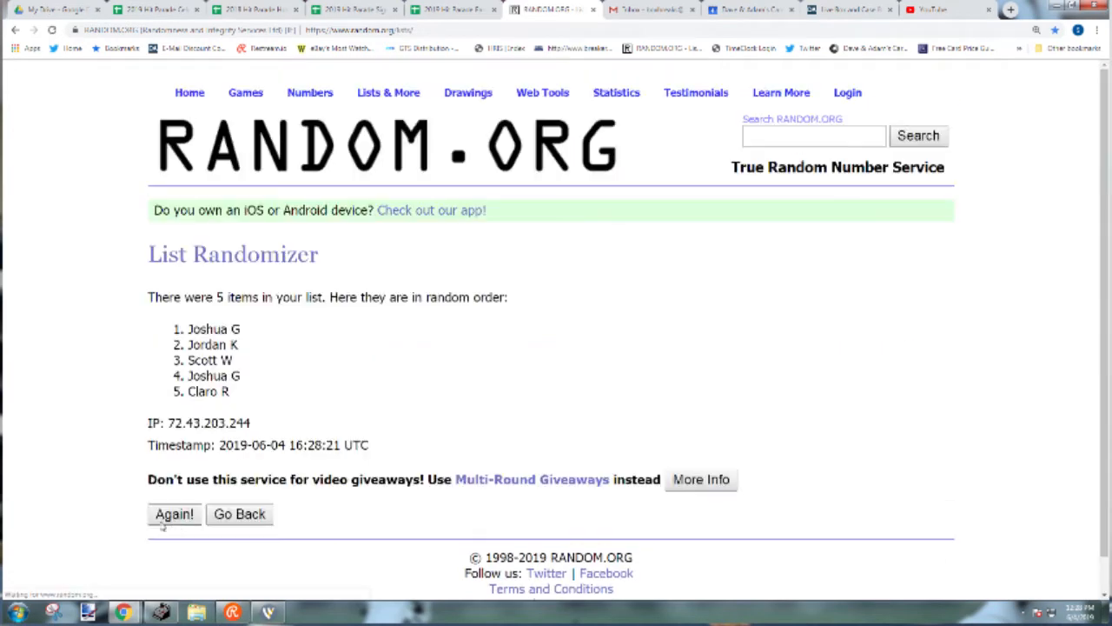
pyautogui.click(173, 514)
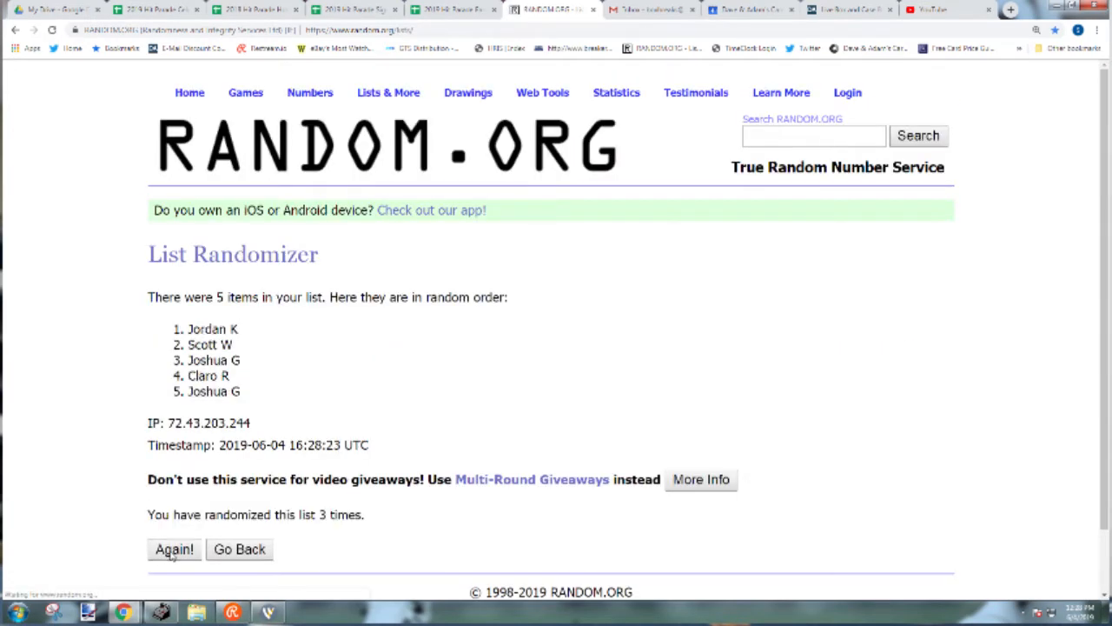
pyautogui.click(174, 549)
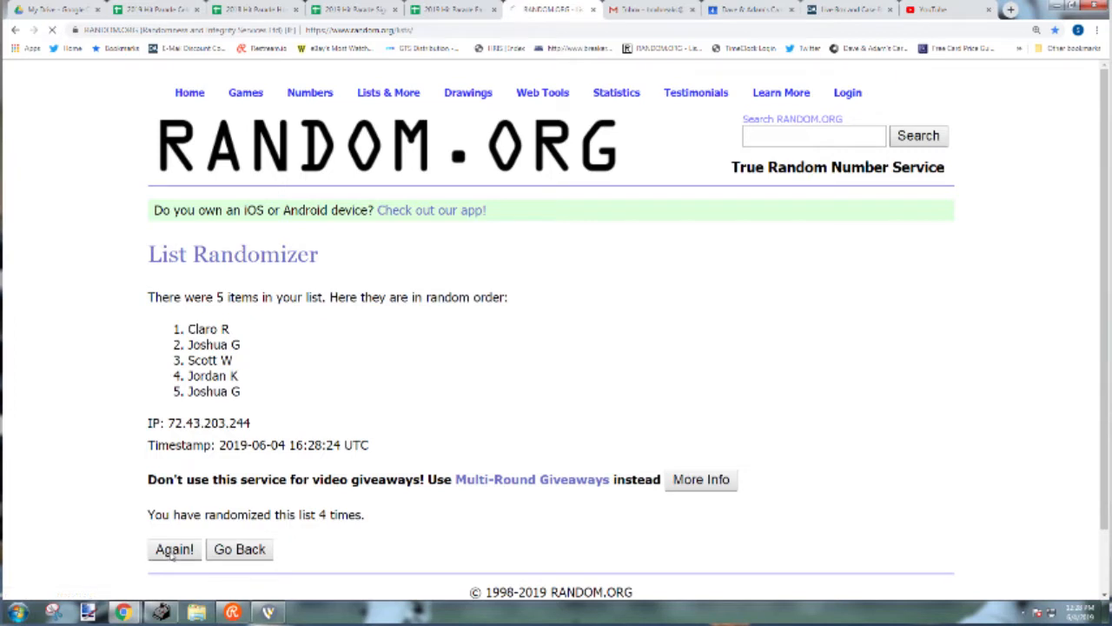
pyautogui.click(175, 549)
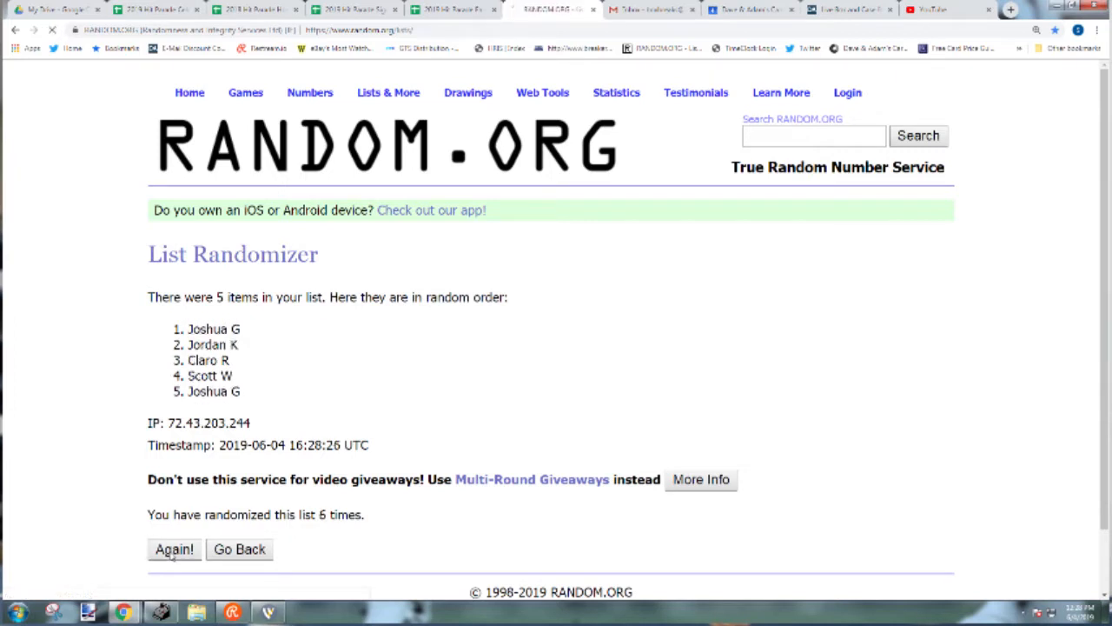
pyautogui.click(173, 548)
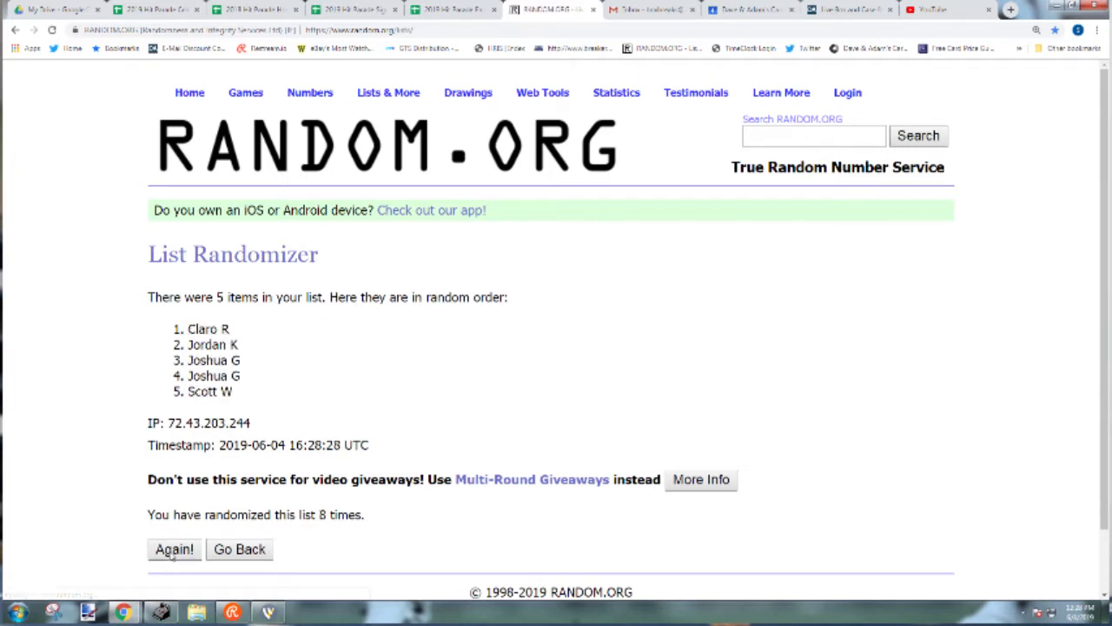
pyautogui.click(174, 548)
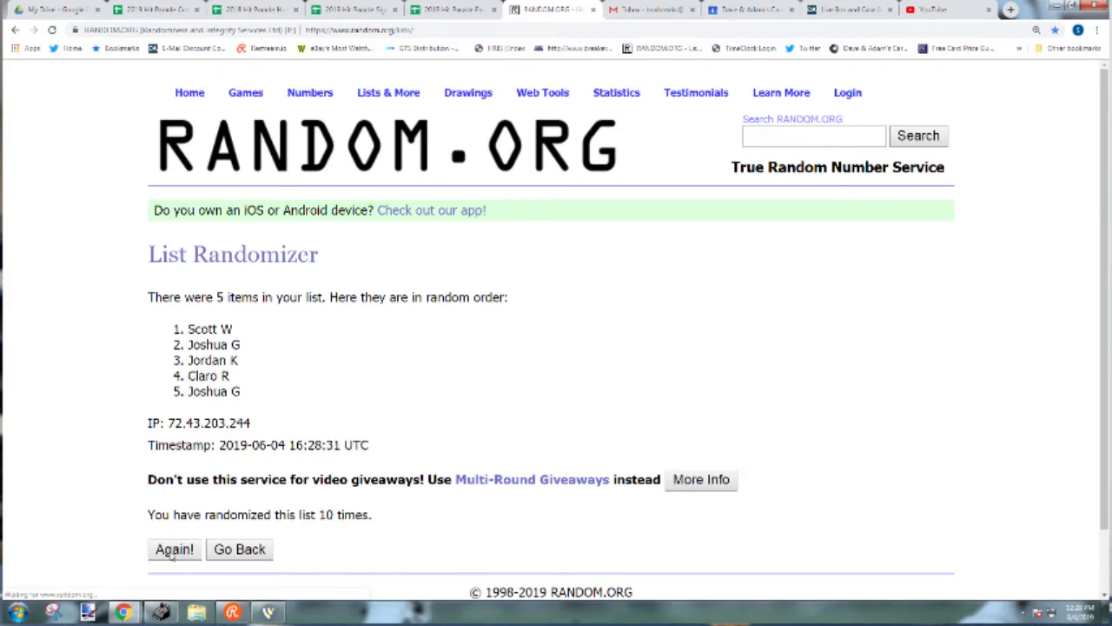
pyautogui.click(174, 549)
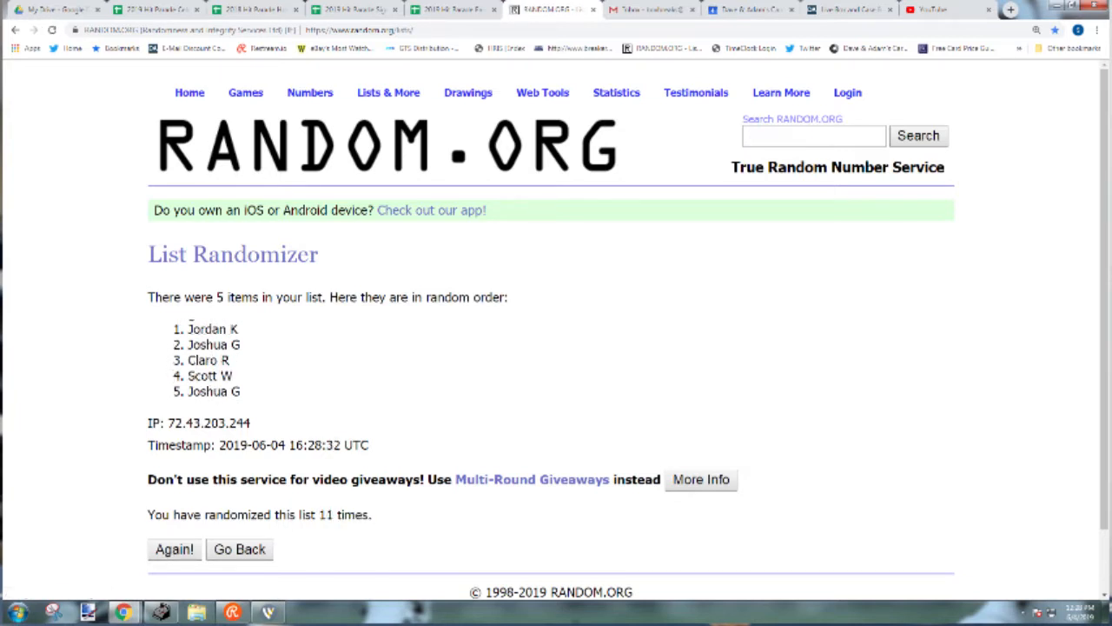
pyautogui.moveTo(187, 328); pyautogui.dragTo(243, 391)
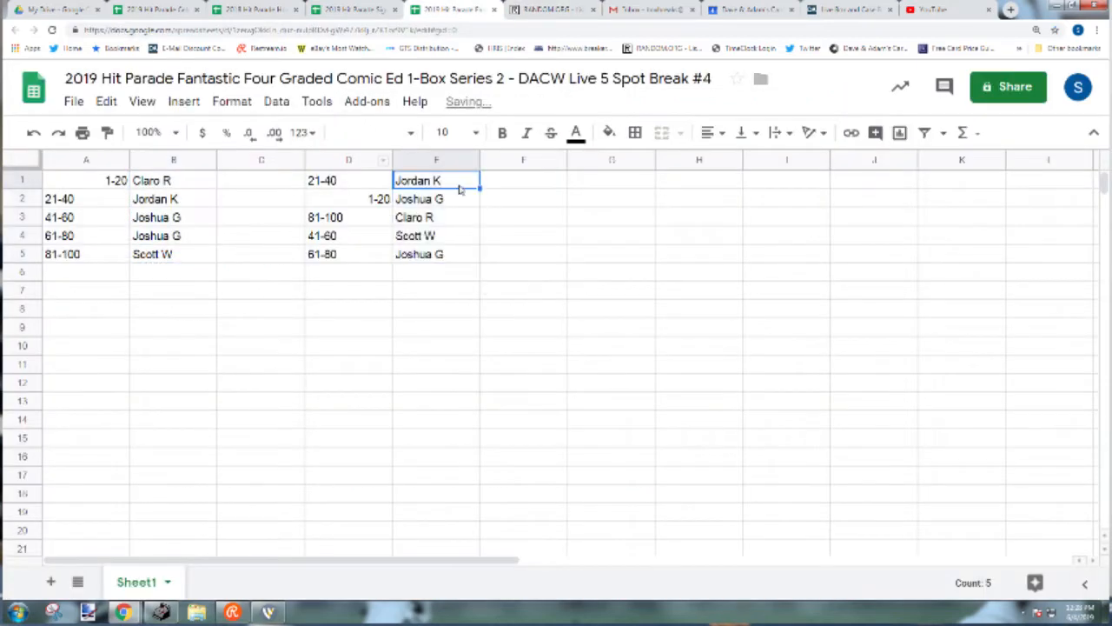
# - Review the column E names paired with shuffled ranges 21-40 through 61-80
pyautogui.click(435, 198)
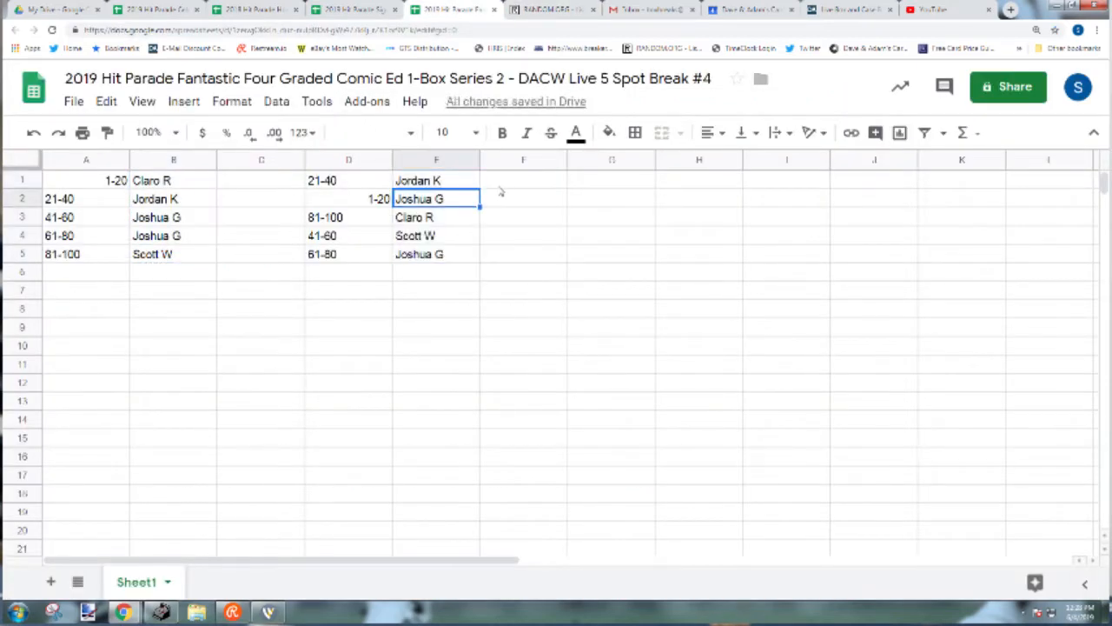
pyautogui.click(435, 216)
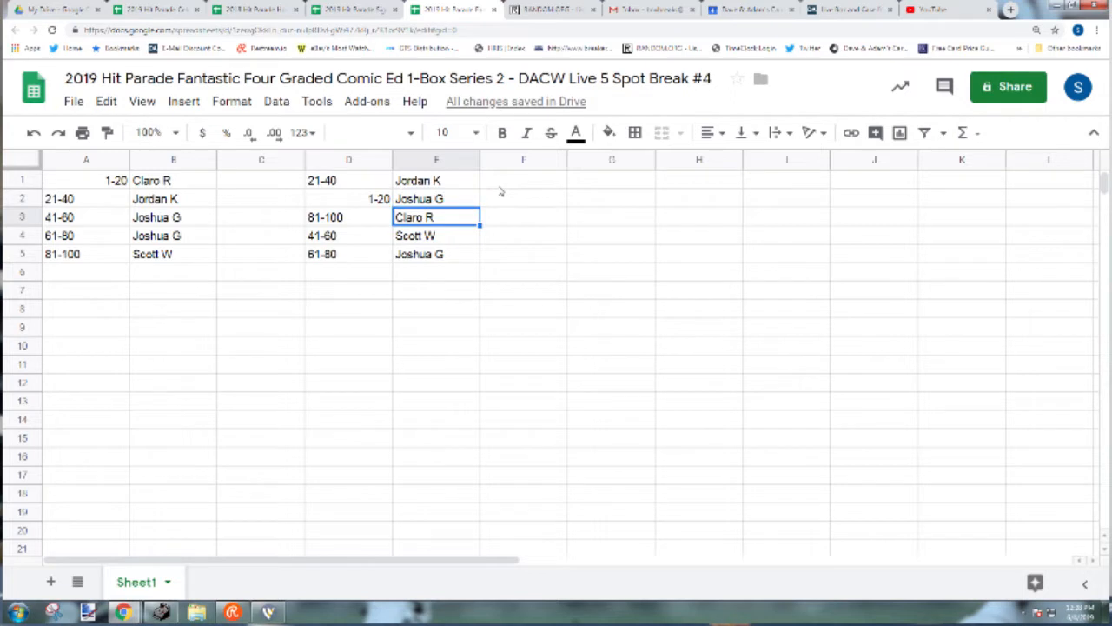
pyautogui.click(436, 235)
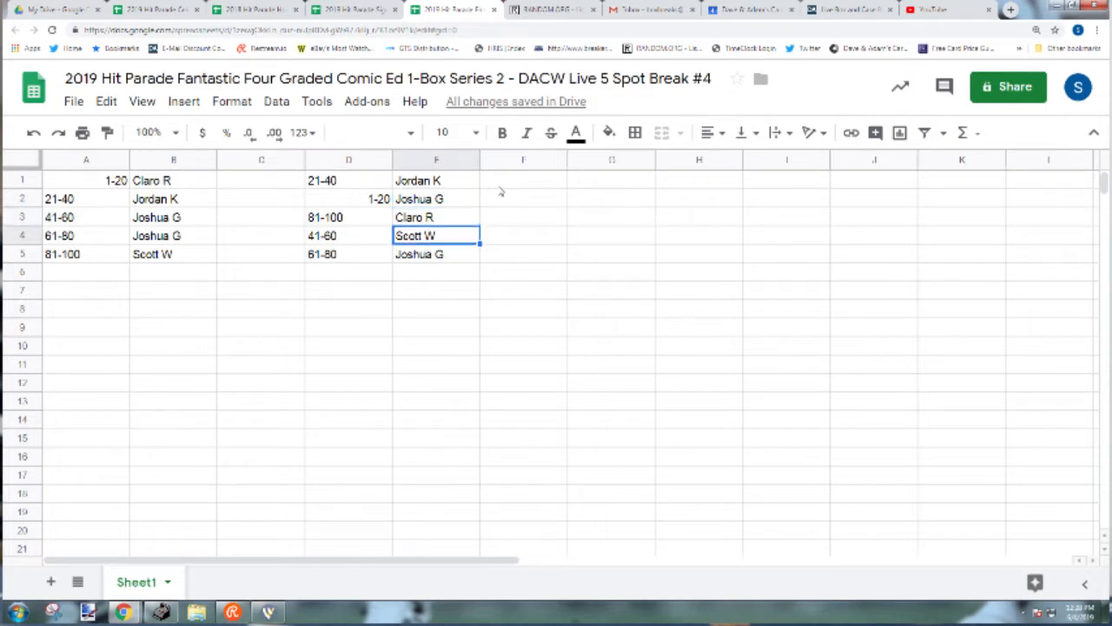
pyautogui.click(436, 253)
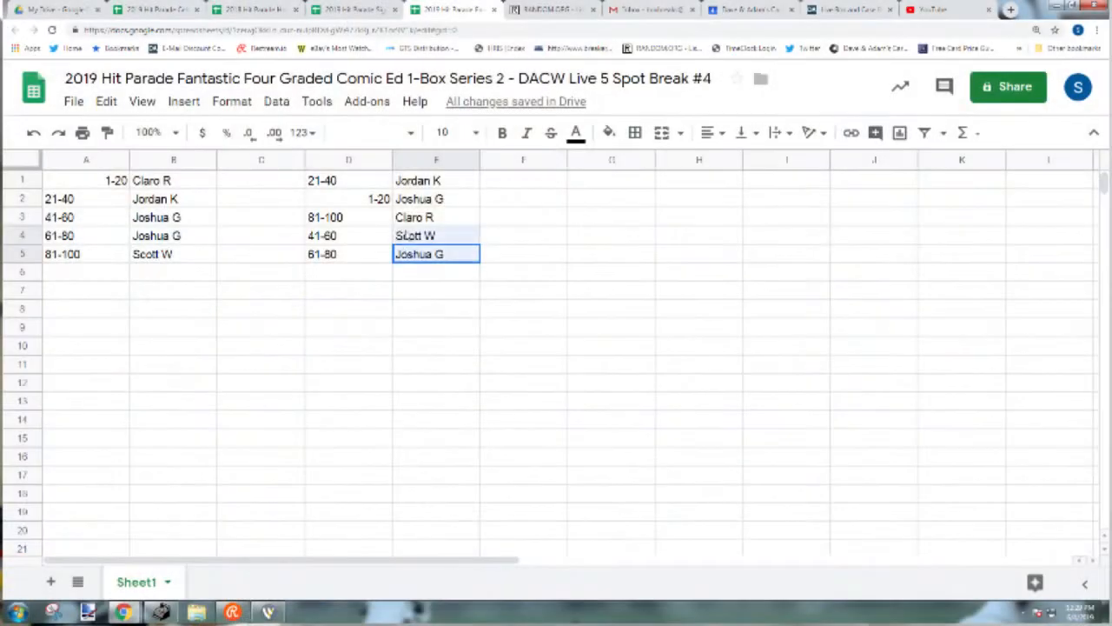
pyautogui.click(548, 9)
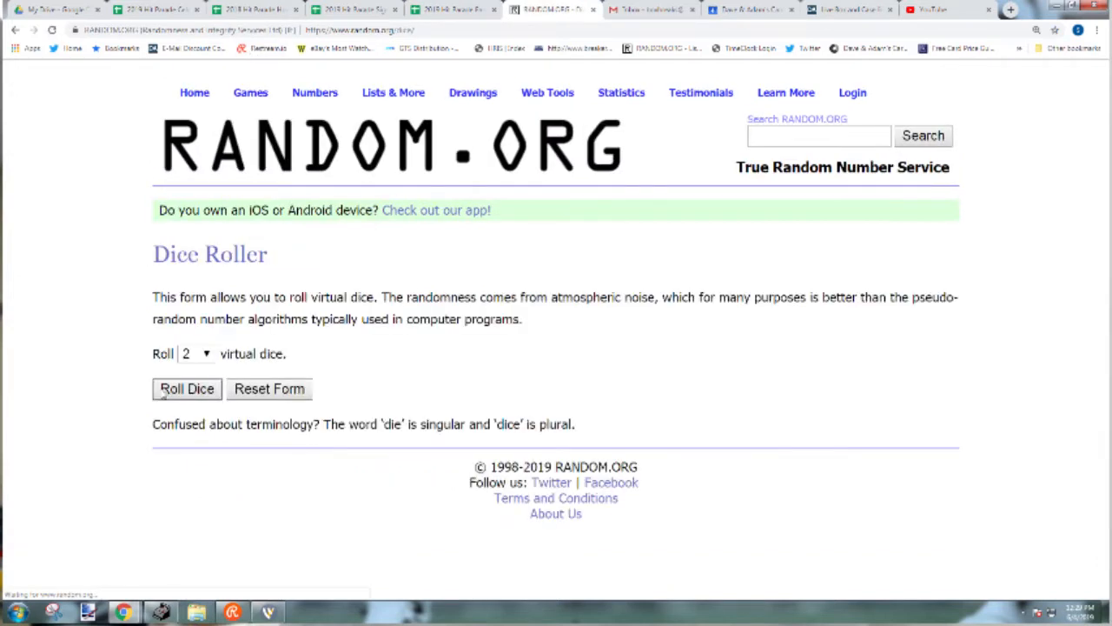
pyautogui.click(186, 388)
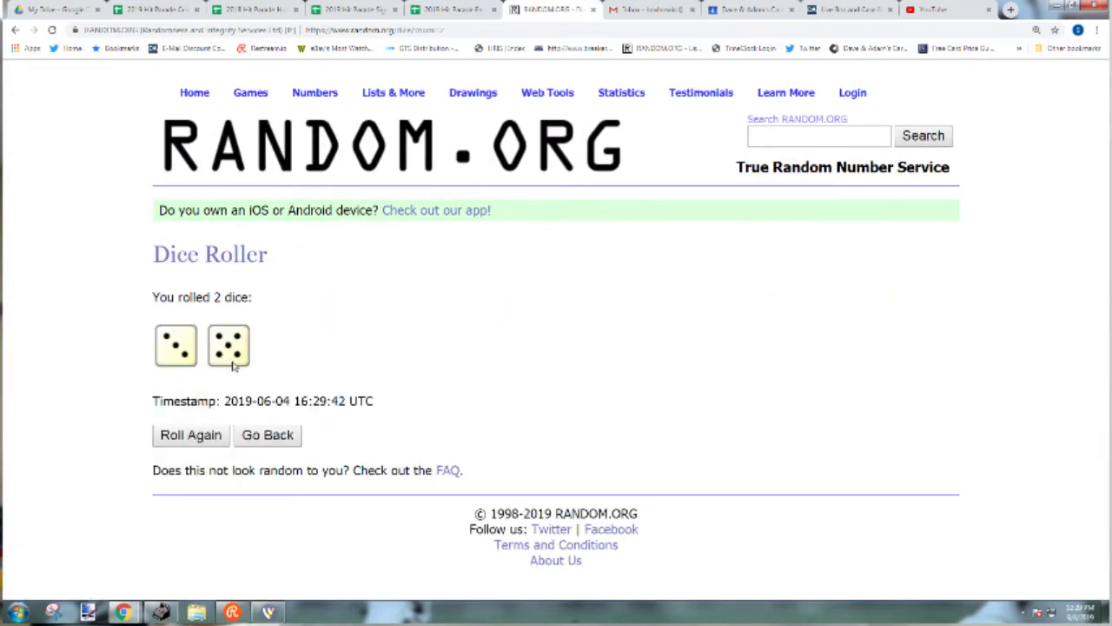
pyautogui.click(190, 434)
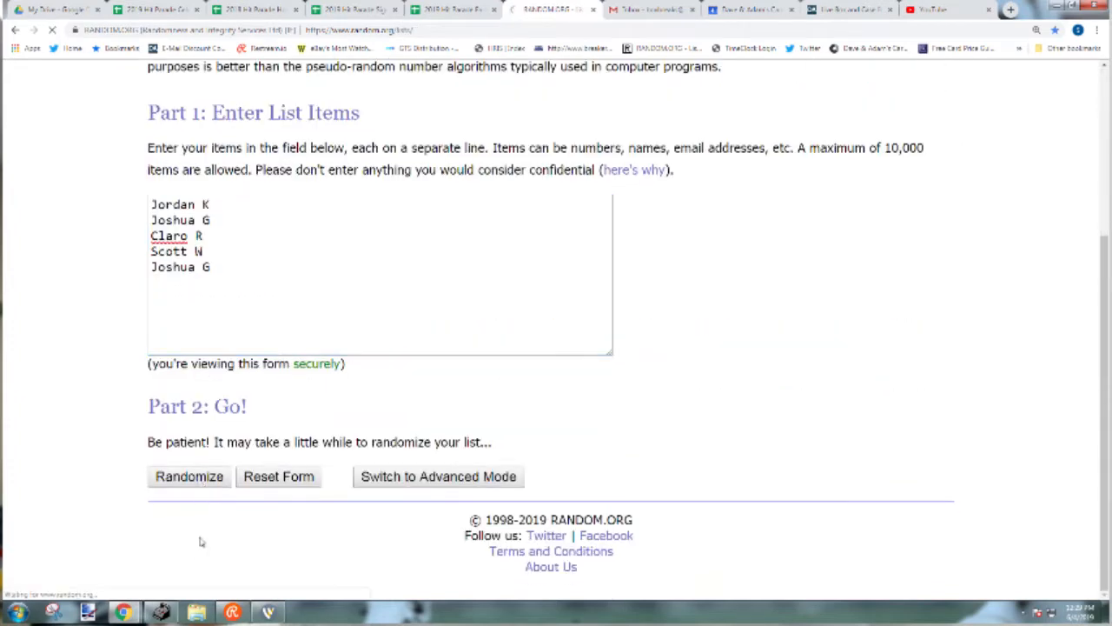
pyautogui.click(188, 476)
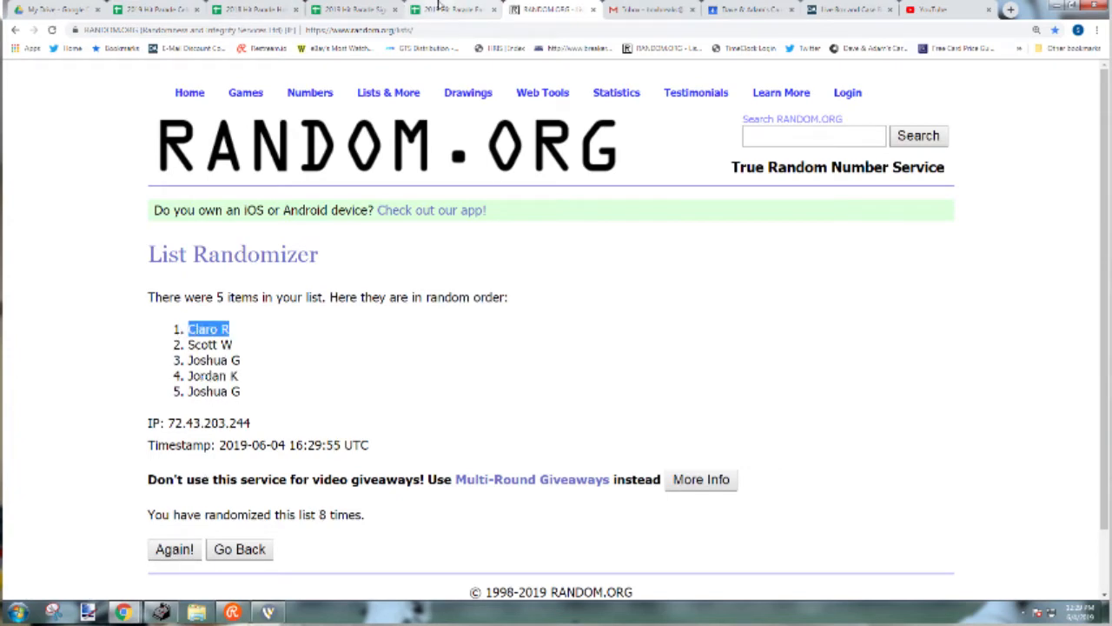
pyautogui.click(452, 9)
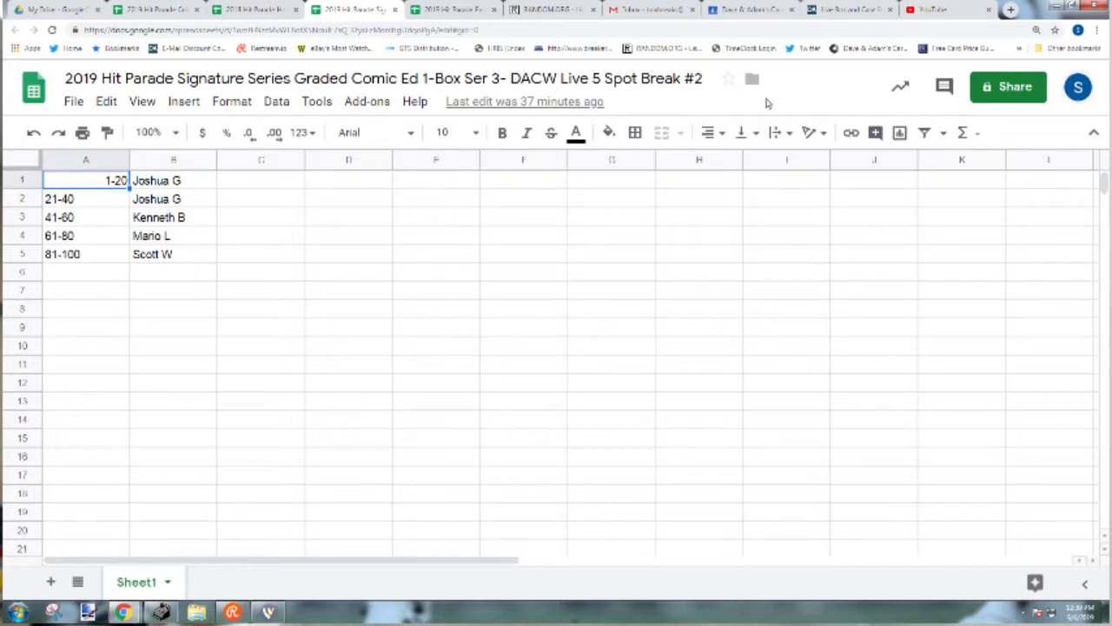
# - Copy the spot ranges, roll dice, and shuffle them into 41-60, 81-100, 1-20, 21-40, 61-80
pyautogui.moveTo(86, 180); pyautogui.dragTo(86, 254)
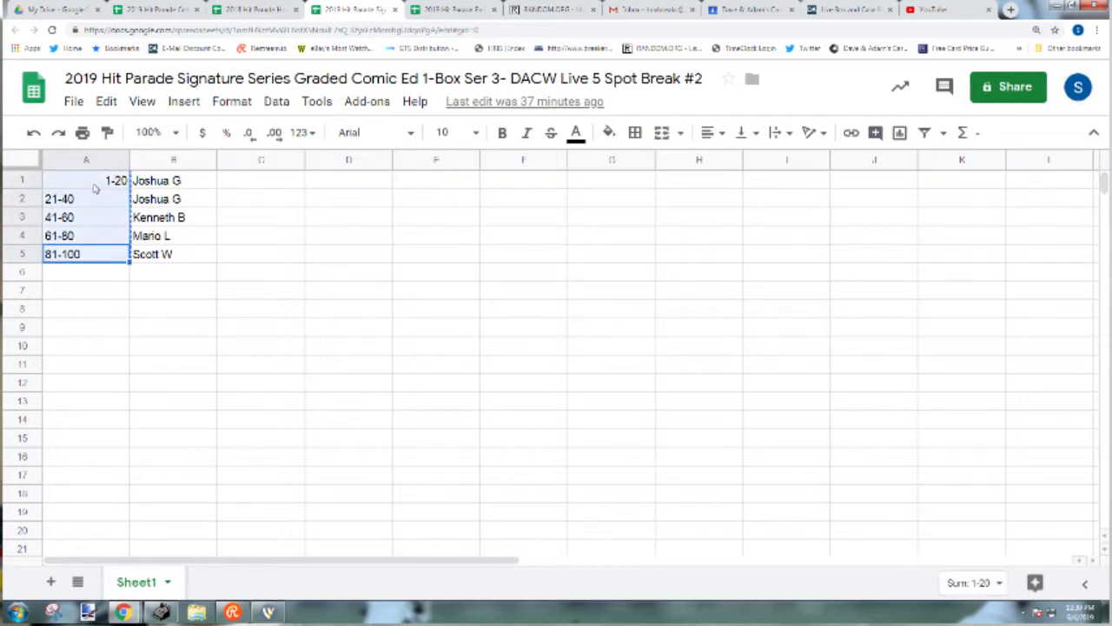
pyautogui.click(552, 10)
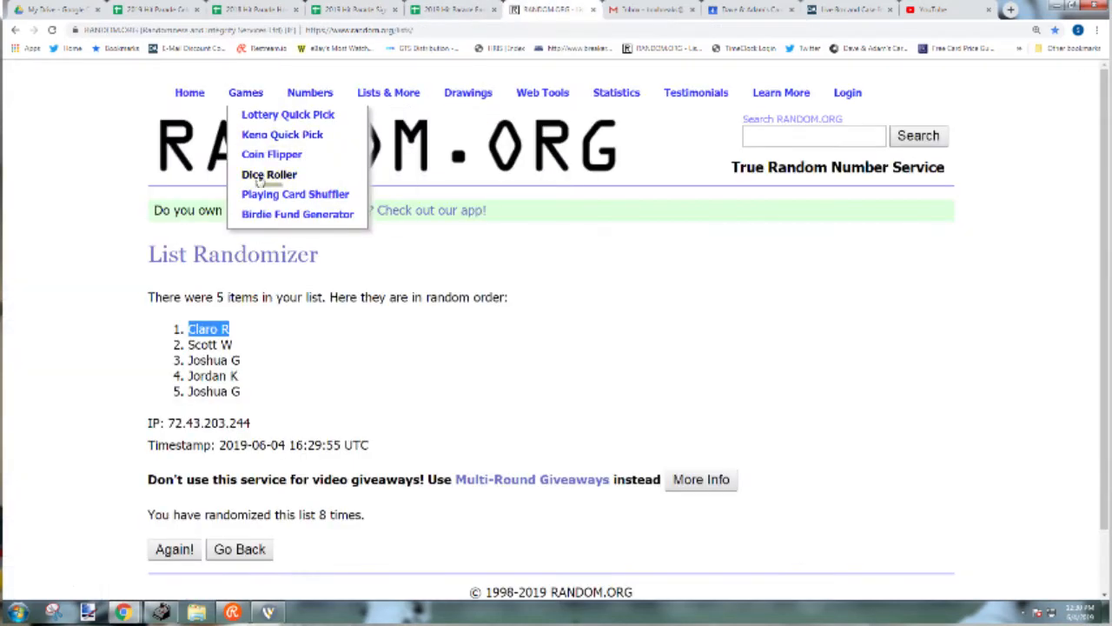
pyautogui.click(269, 174)
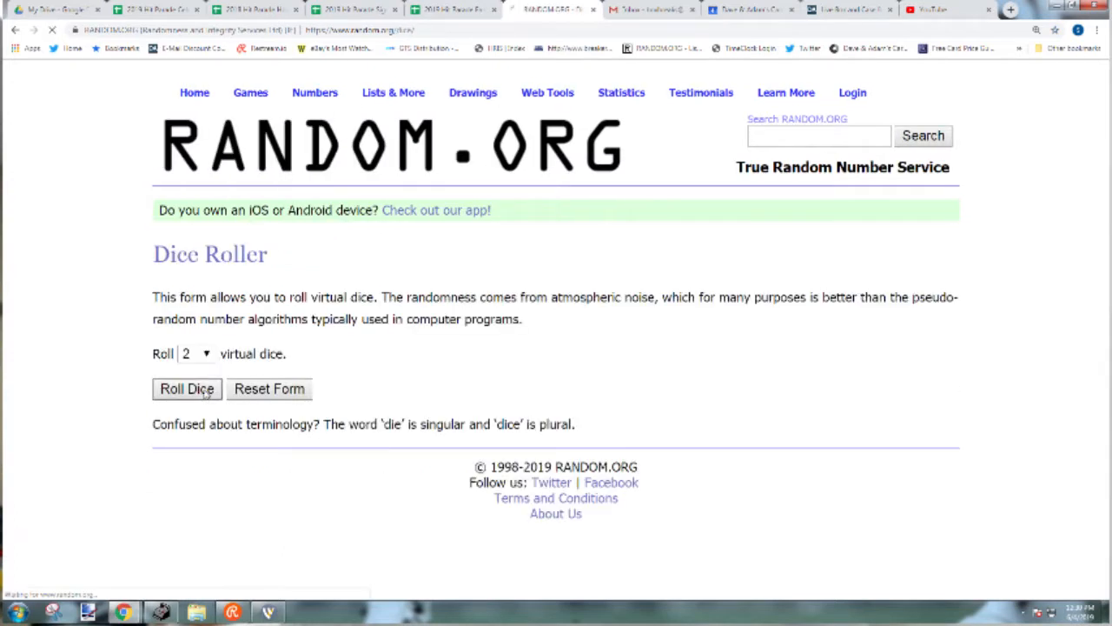
pyautogui.click(186, 388)
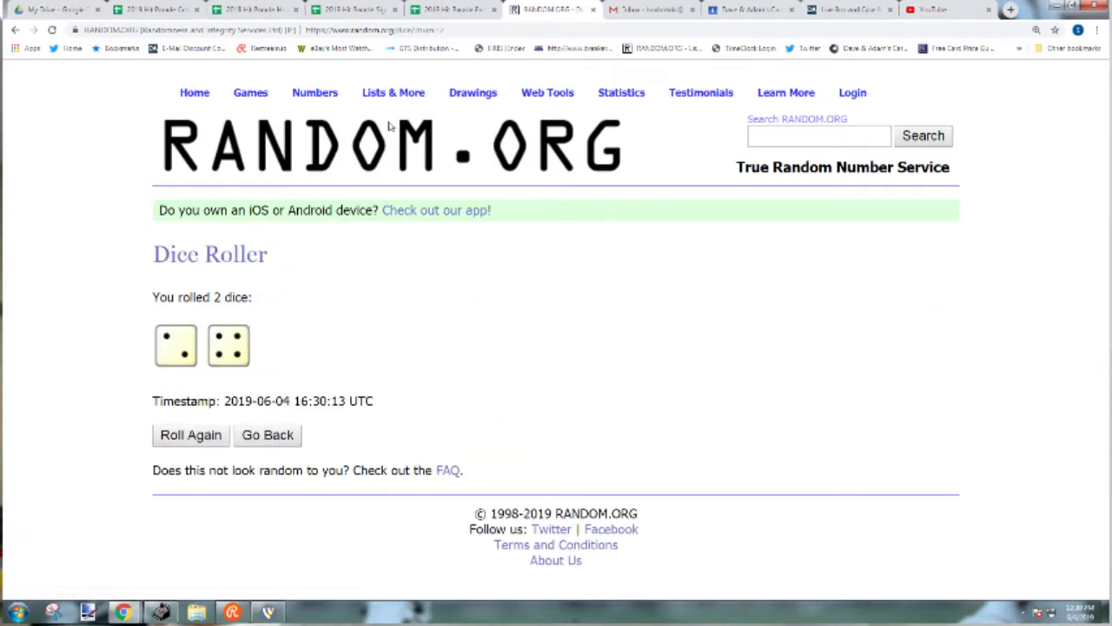
pyautogui.click(393, 93)
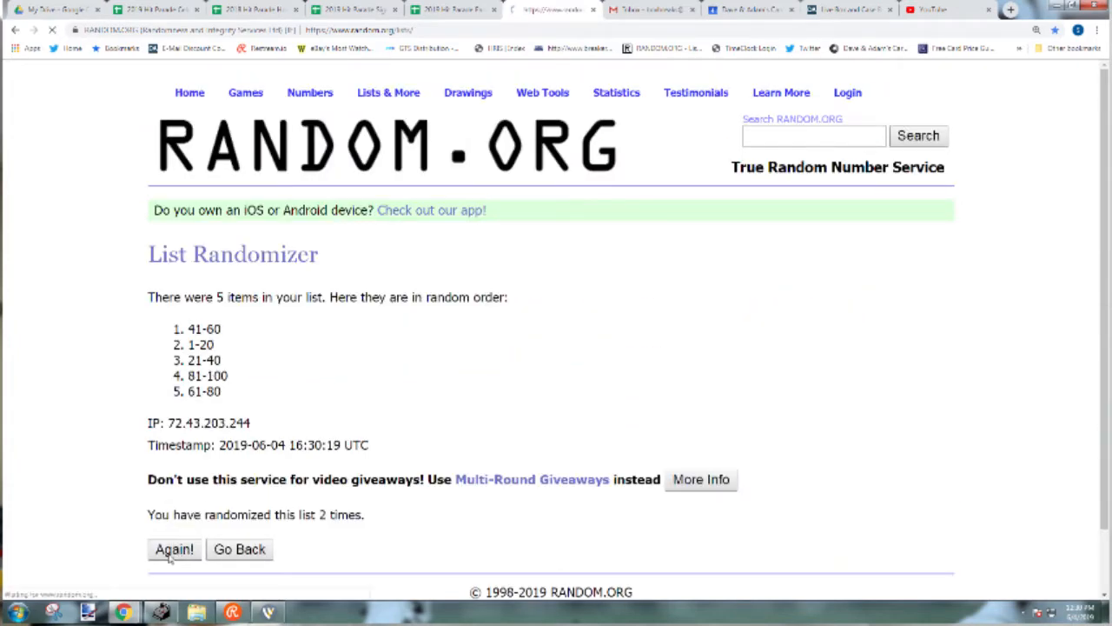
pyautogui.click(174, 549)
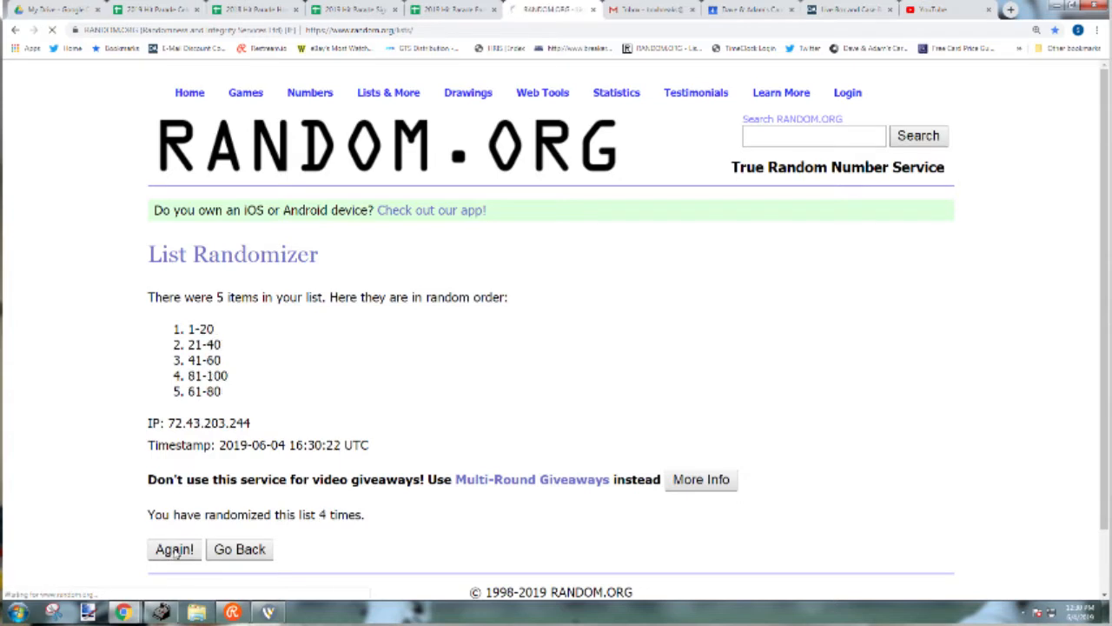
pyautogui.click(174, 548)
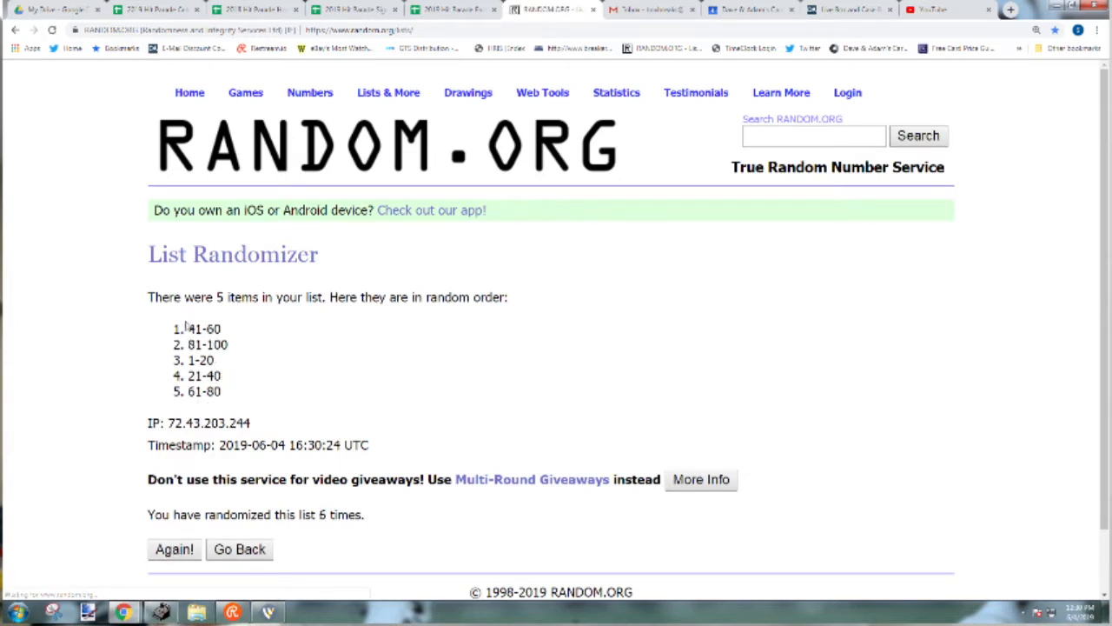
pyautogui.click(351, 10)
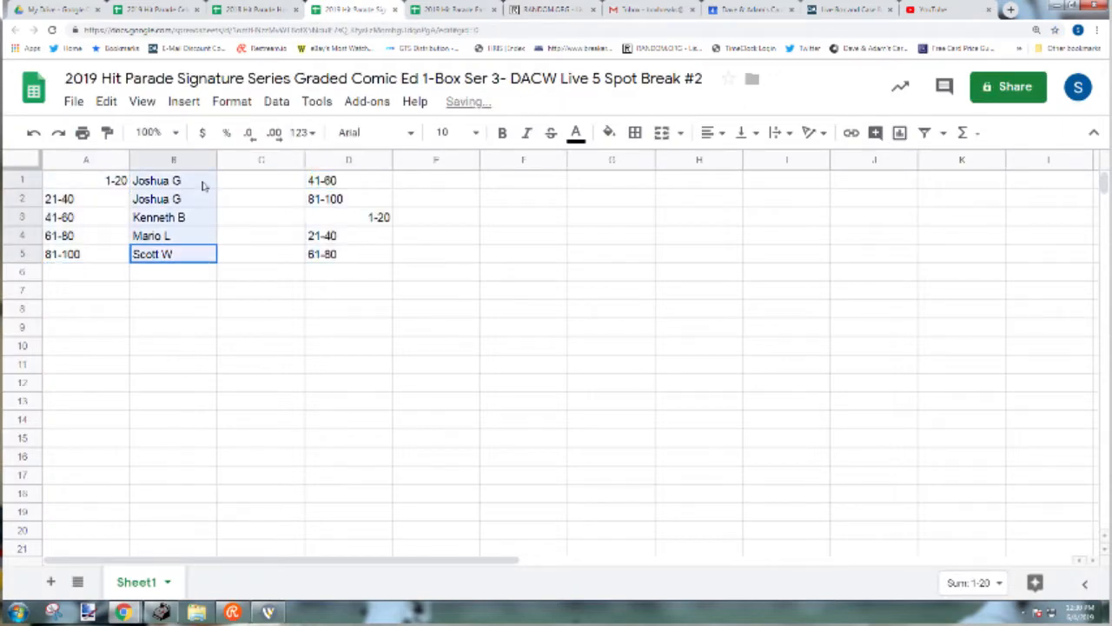
pyautogui.click(550, 10)
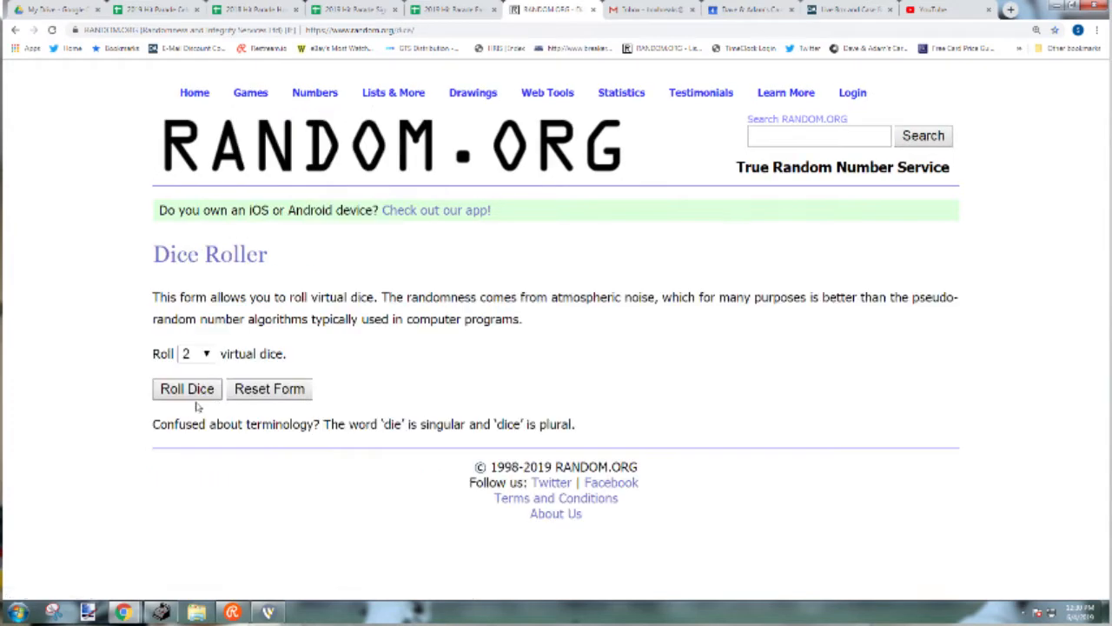
pyautogui.click(187, 388)
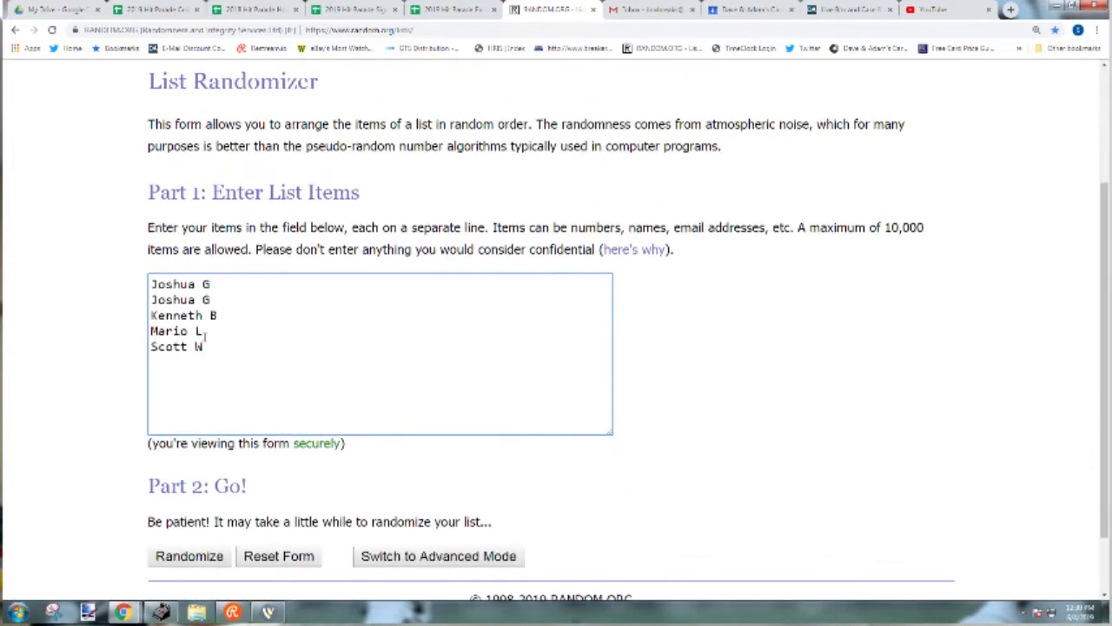
pyautogui.click(189, 556)
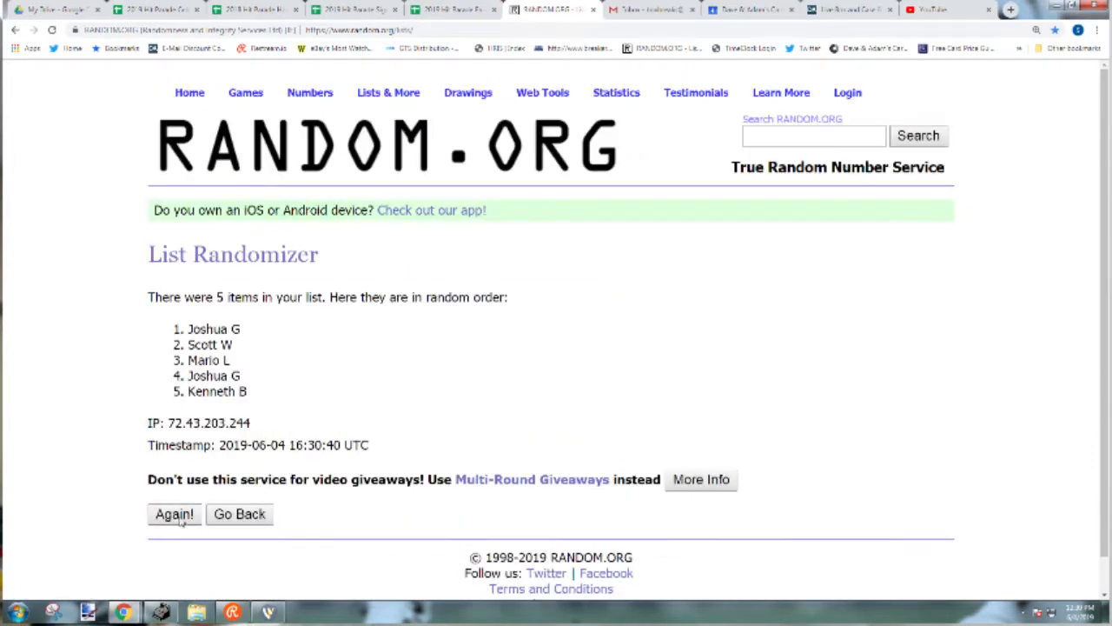
pyautogui.click(174, 513)
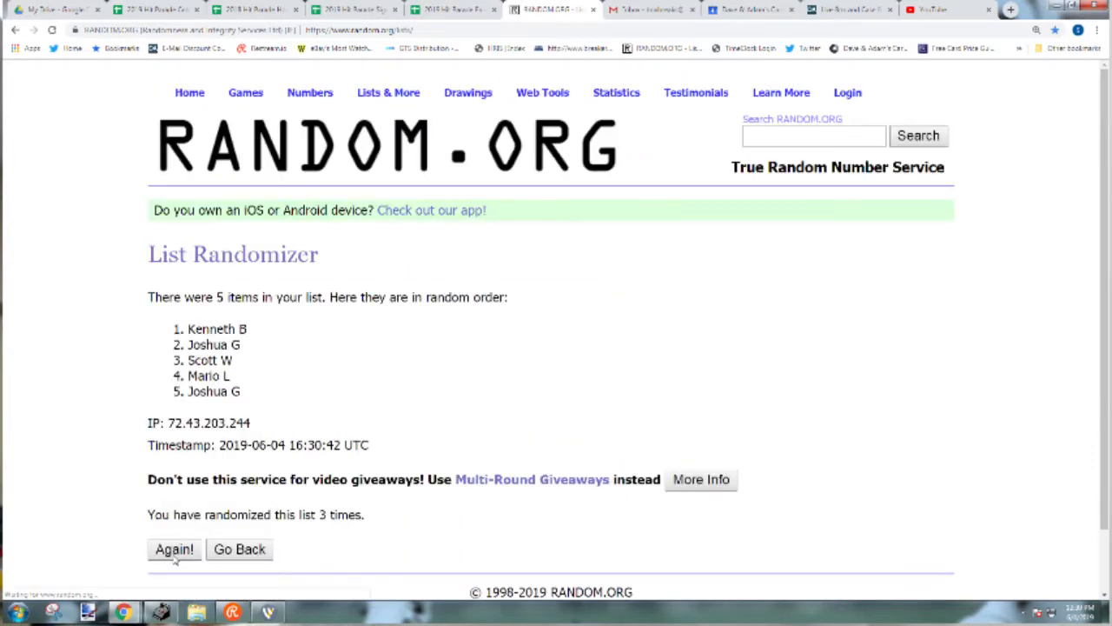
pyautogui.click(173, 549)
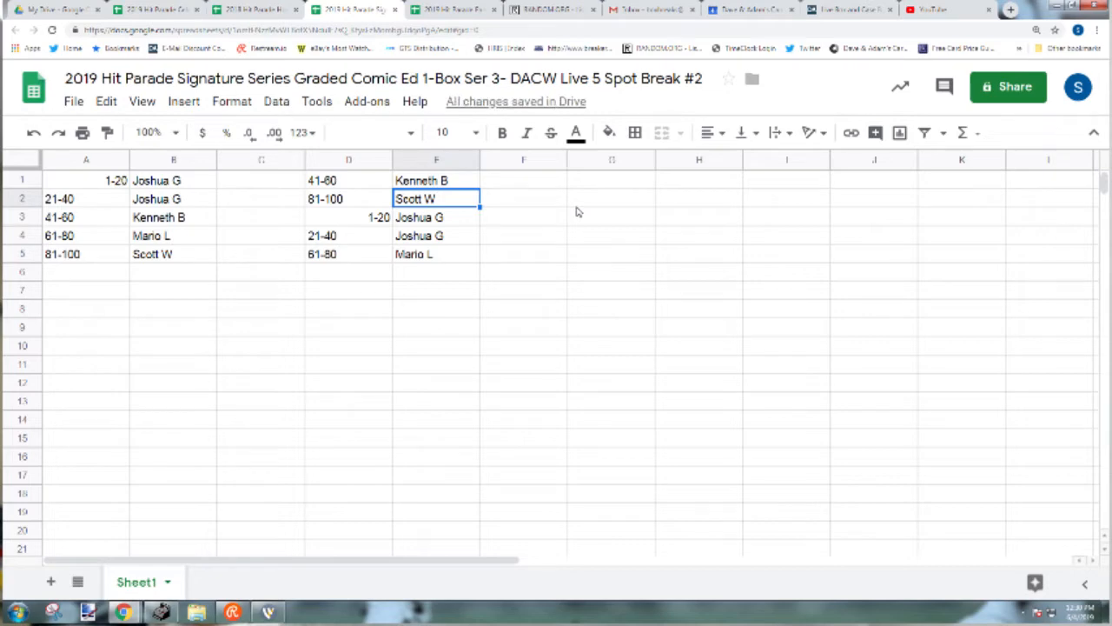
pyautogui.click(436, 216)
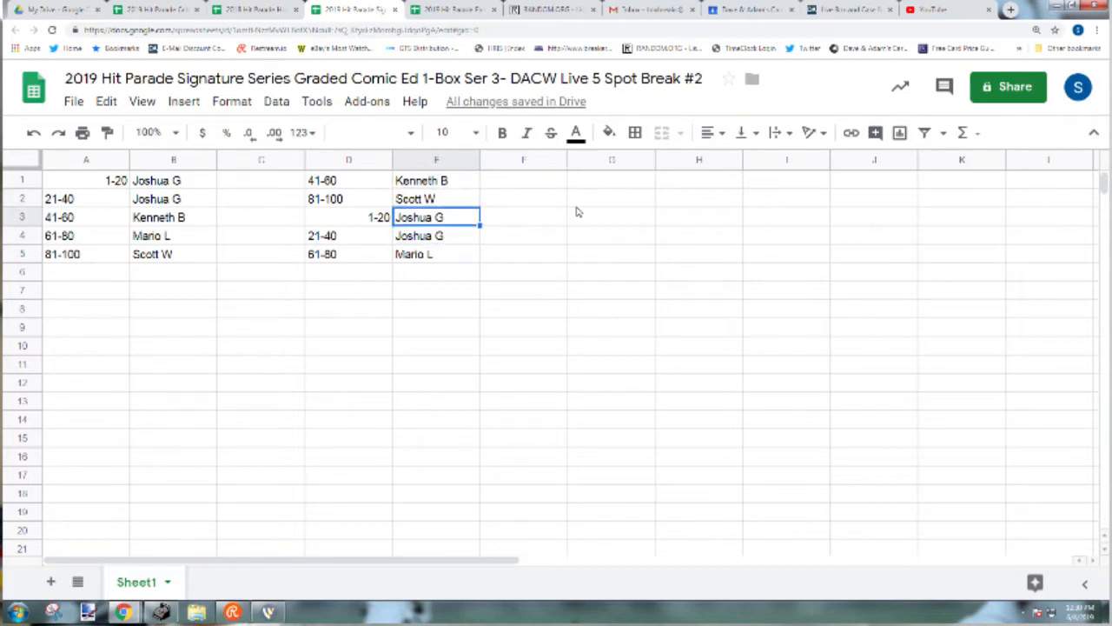
pyautogui.click(436, 254)
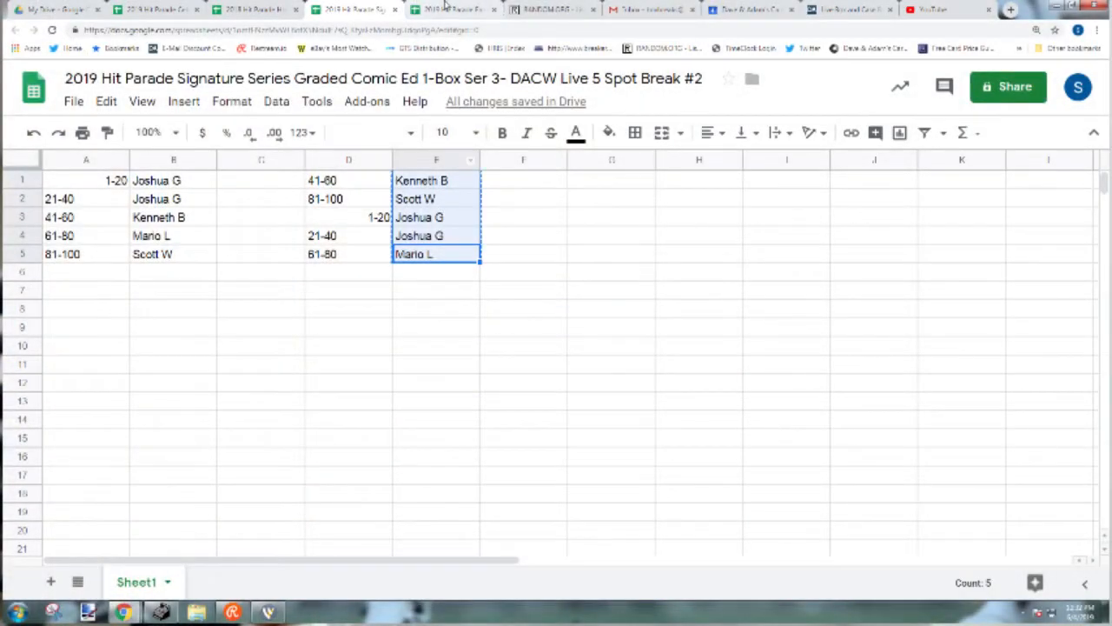
pyautogui.click(547, 10)
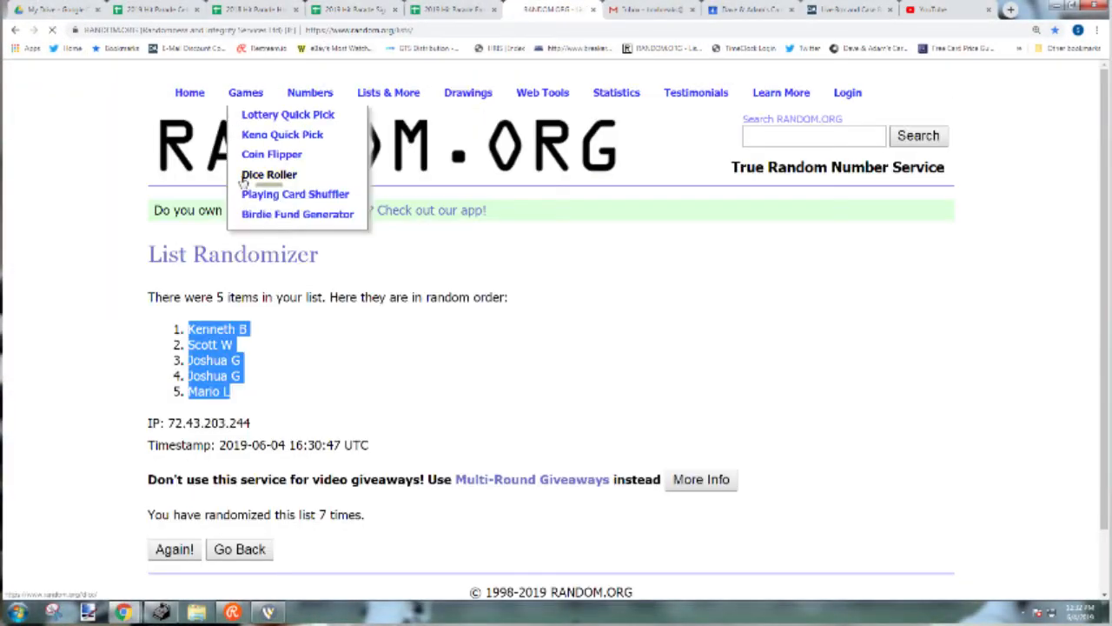
pyautogui.click(270, 174)
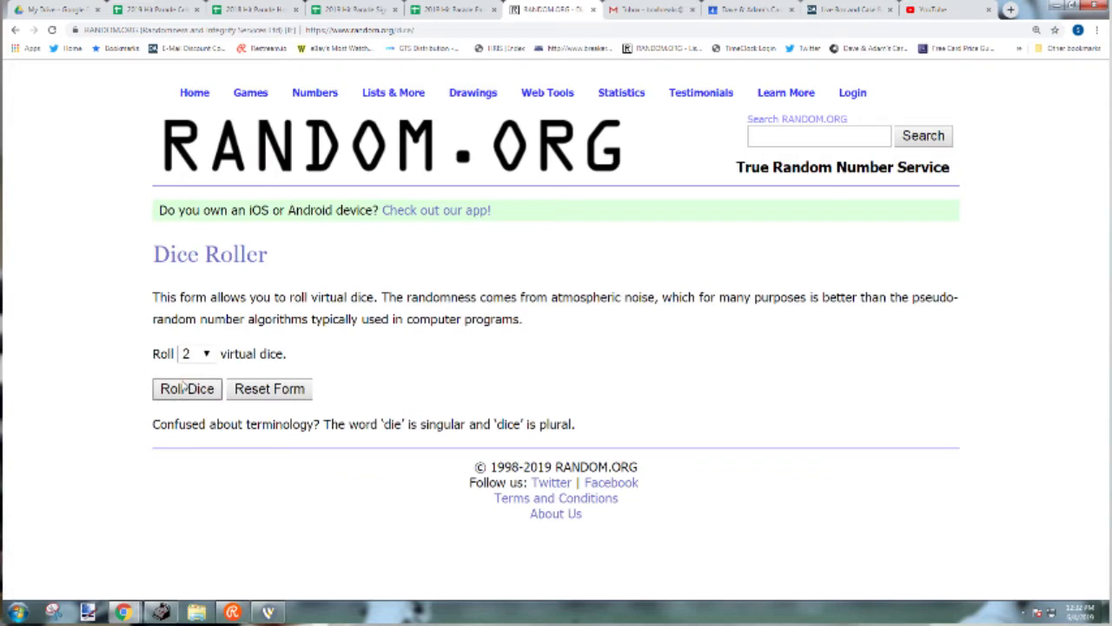
pyautogui.click(186, 388)
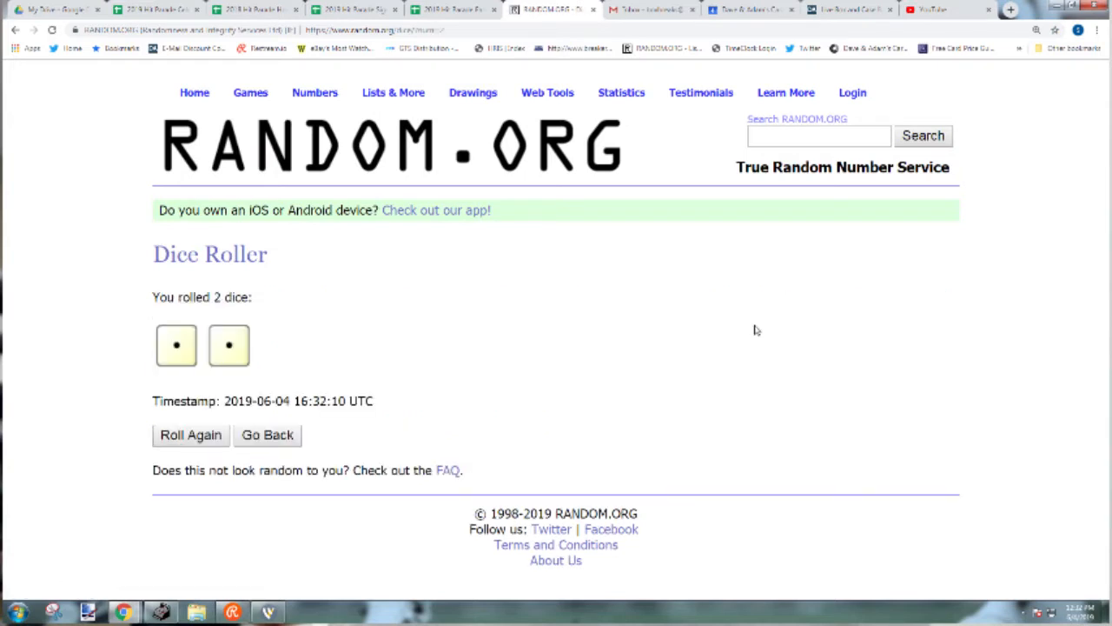
pyautogui.click(191, 434)
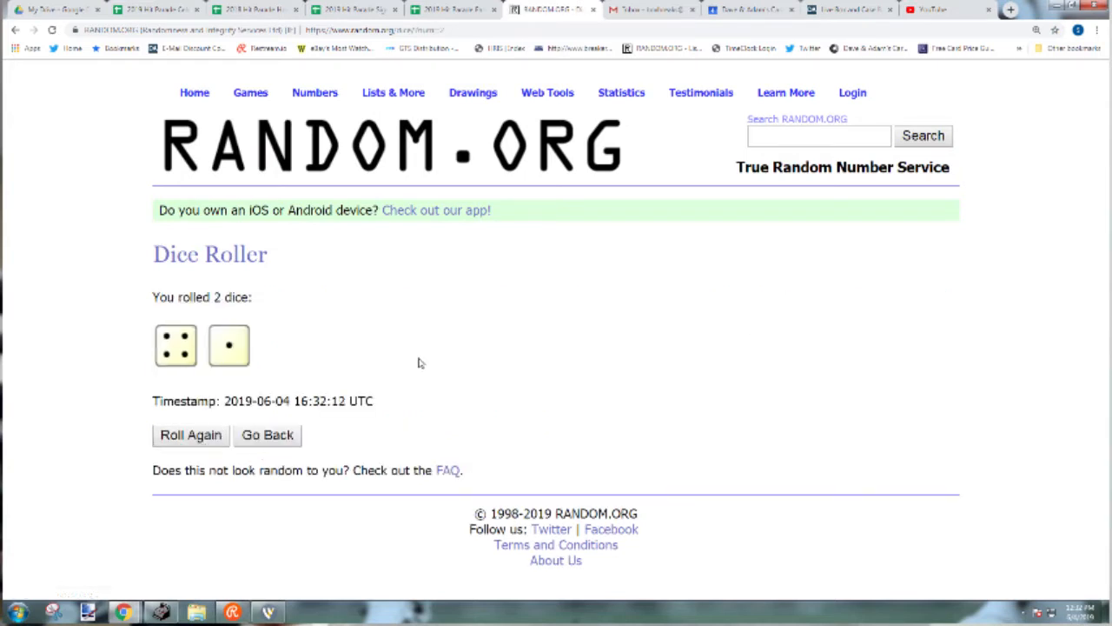
pyautogui.click(393, 92)
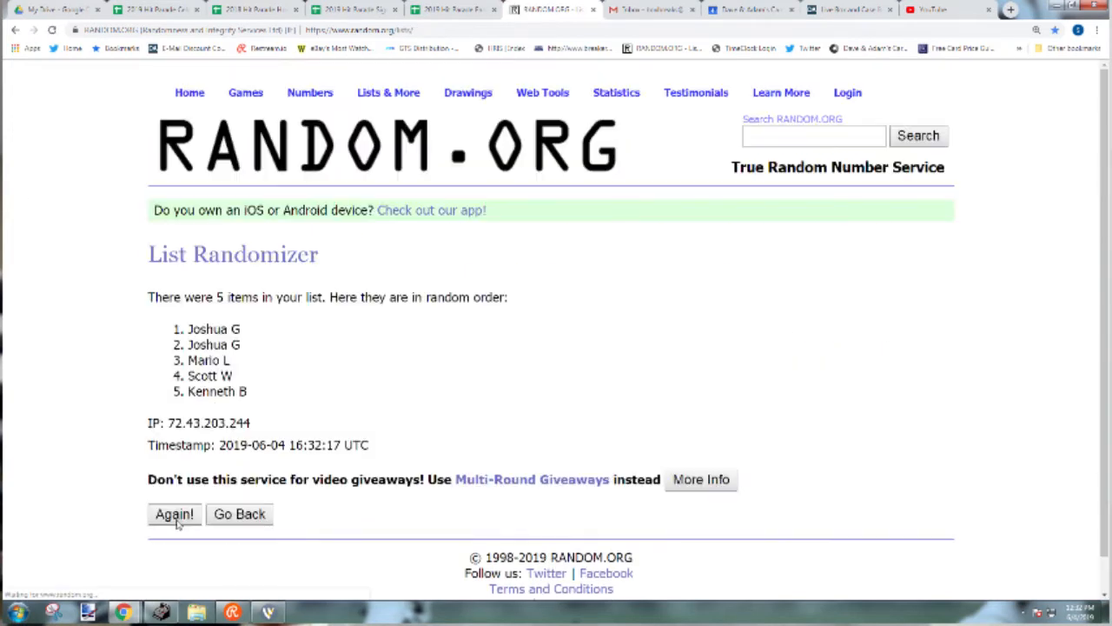
pyautogui.click(173, 513)
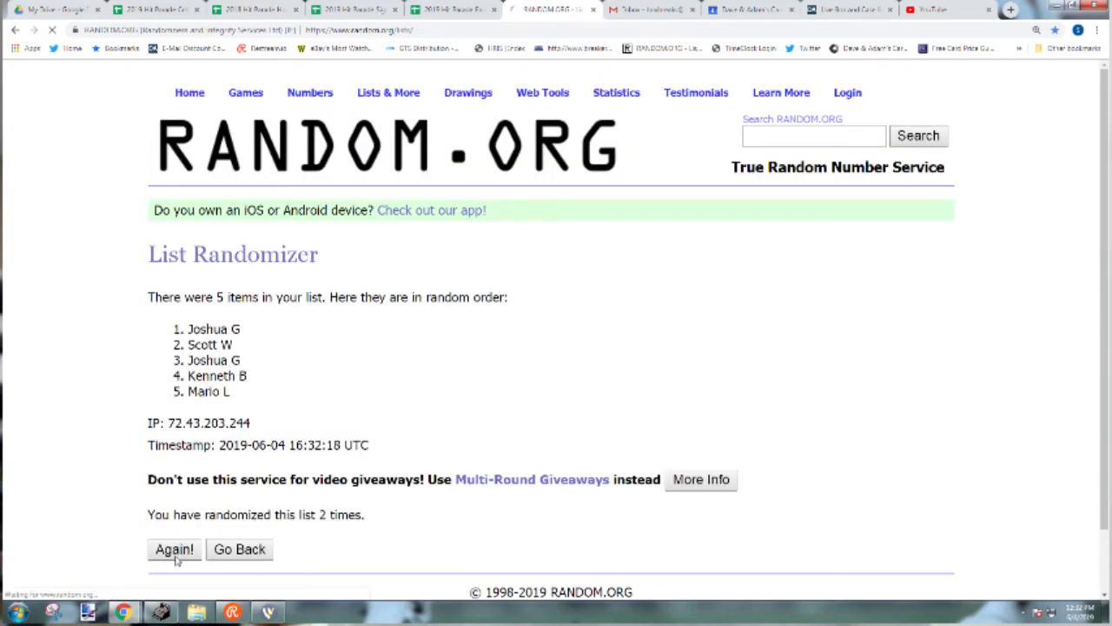
pyautogui.click(173, 548)
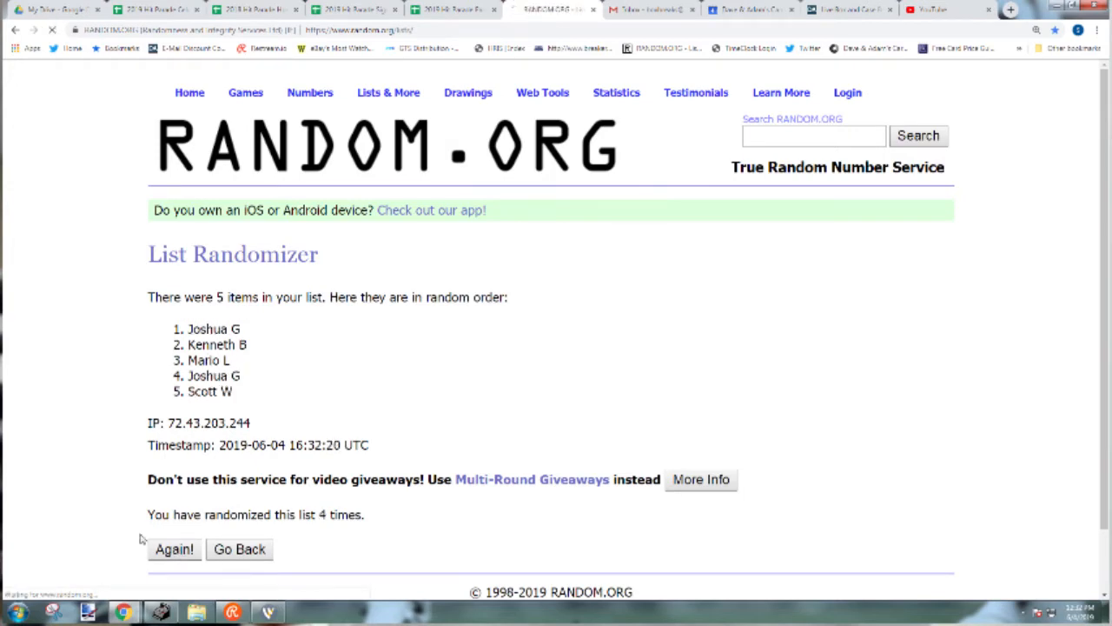
pyautogui.click(174, 548)
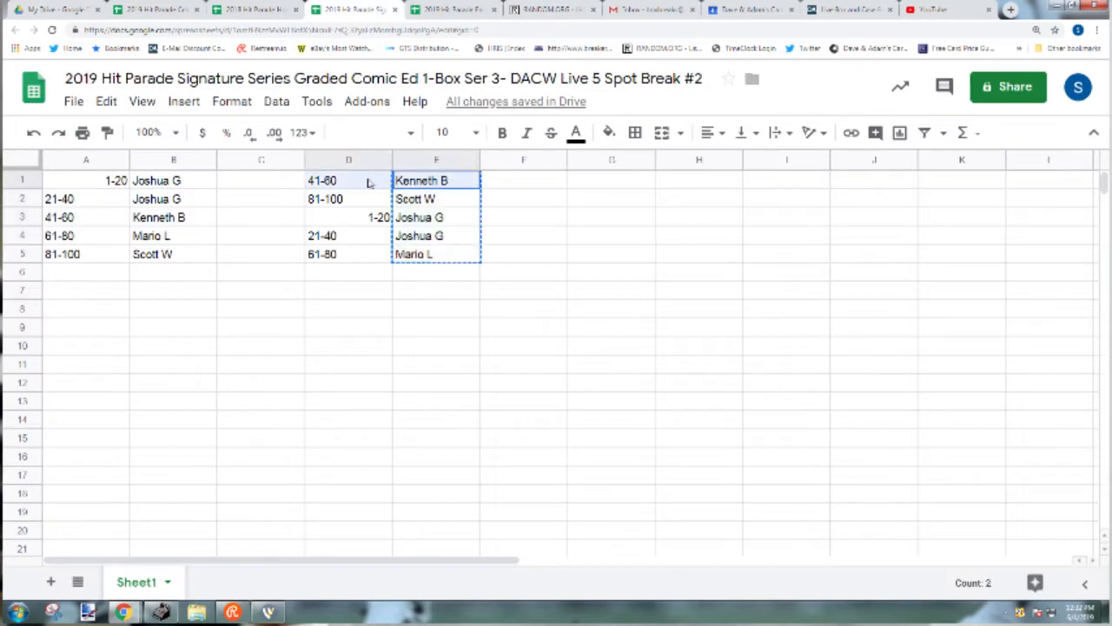
# - For the Horror Movies break, roll dice, shuffle the spot ranges six times, and select them
pyautogui.click(252, 9)
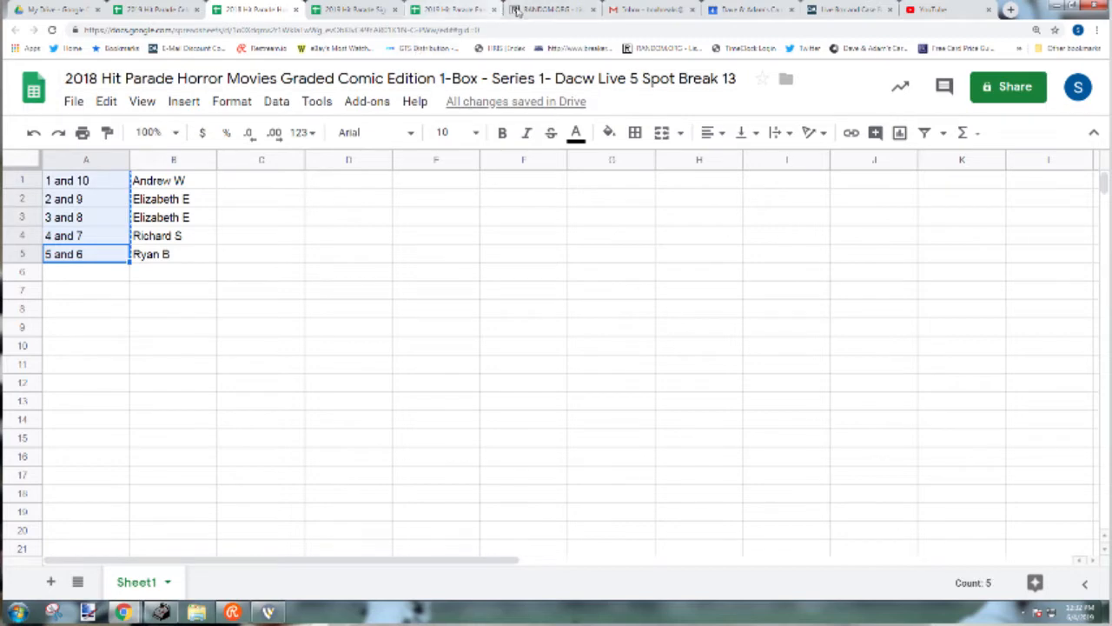
pyautogui.click(547, 9)
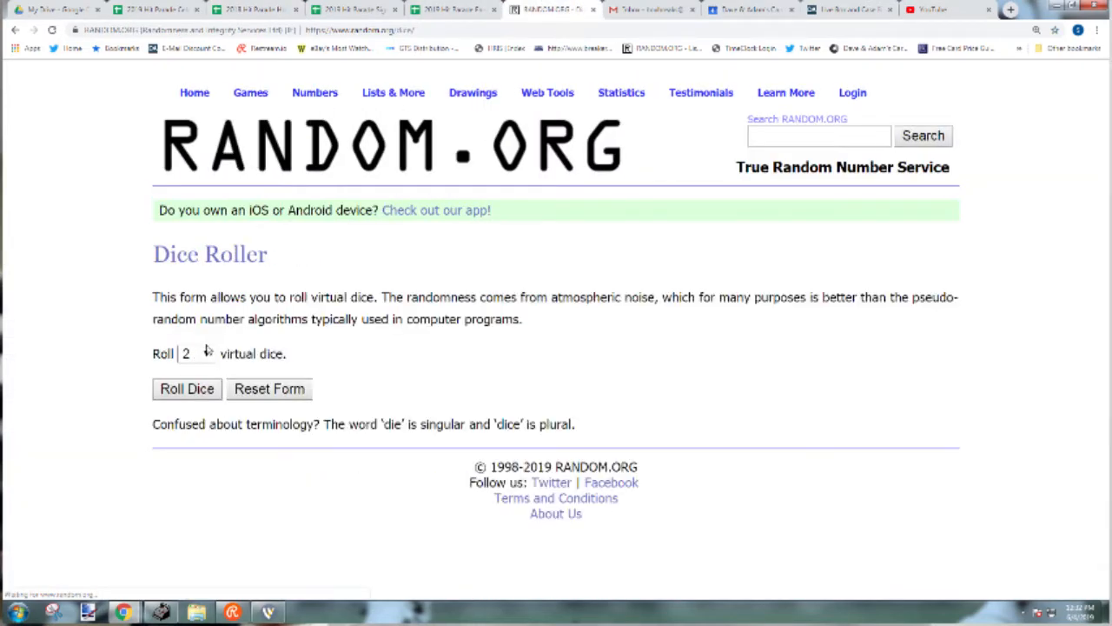
pyautogui.click(187, 388)
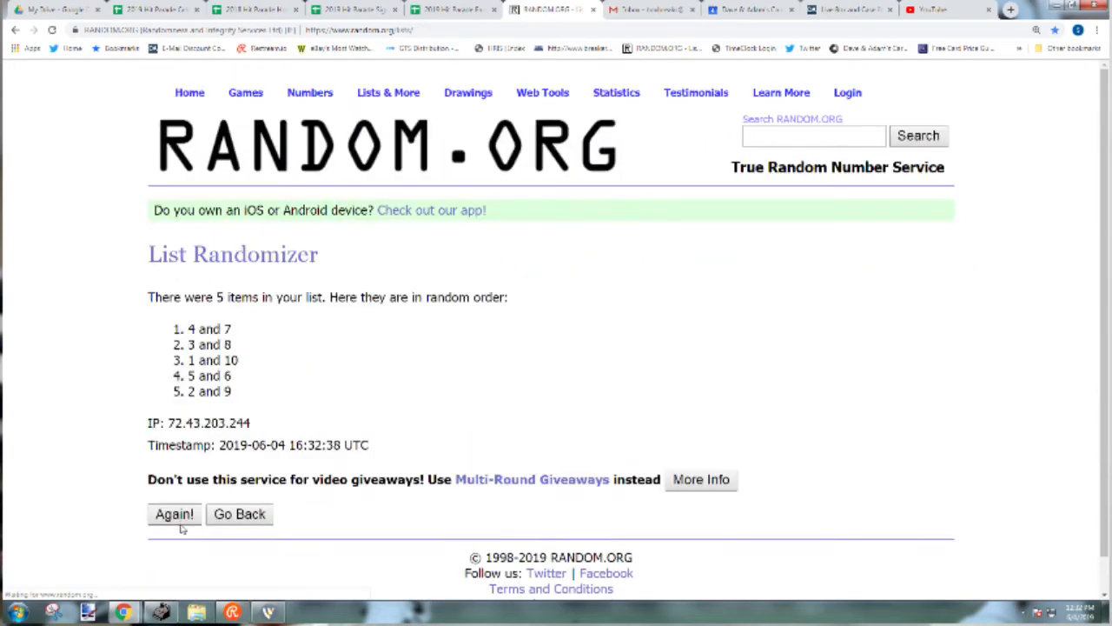
pyautogui.click(173, 514)
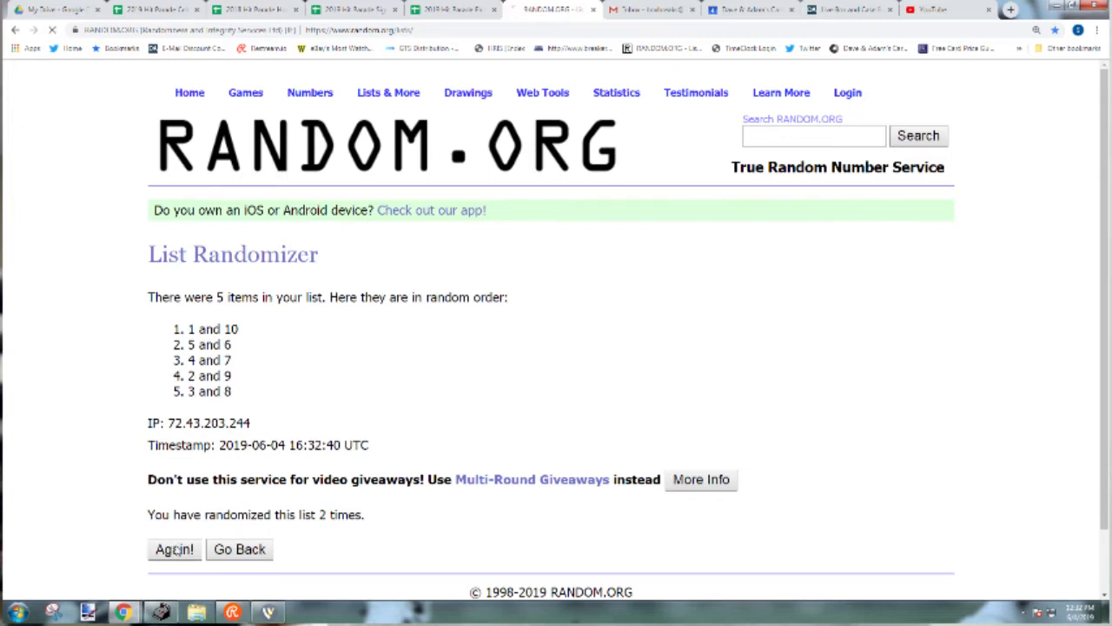
pyautogui.click(173, 550)
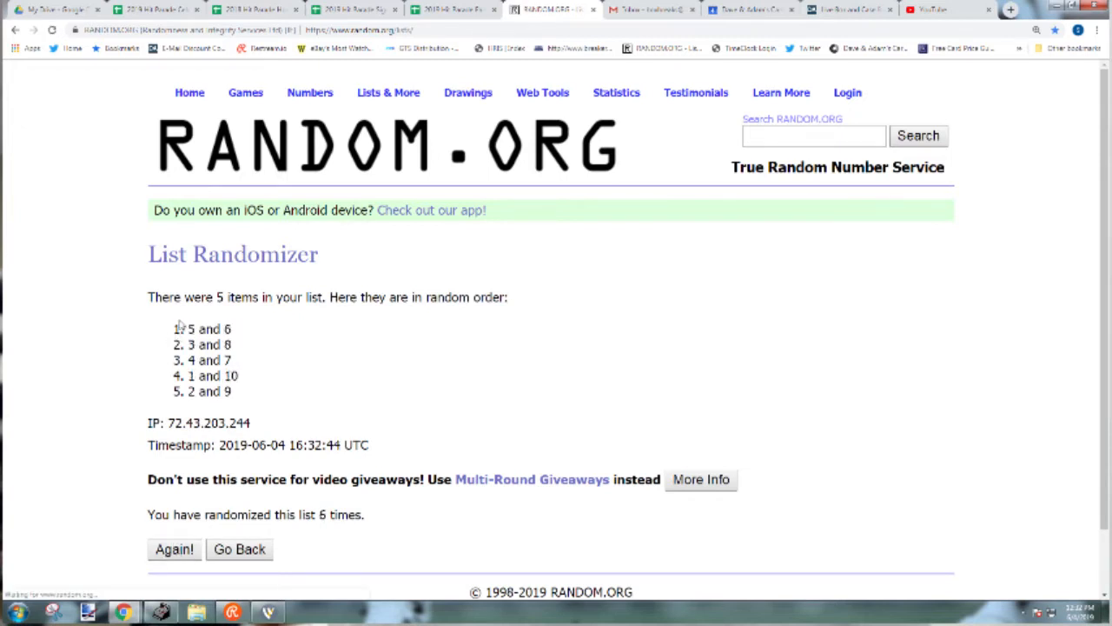
pyautogui.moveTo(187, 328); pyautogui.dragTo(232, 391)
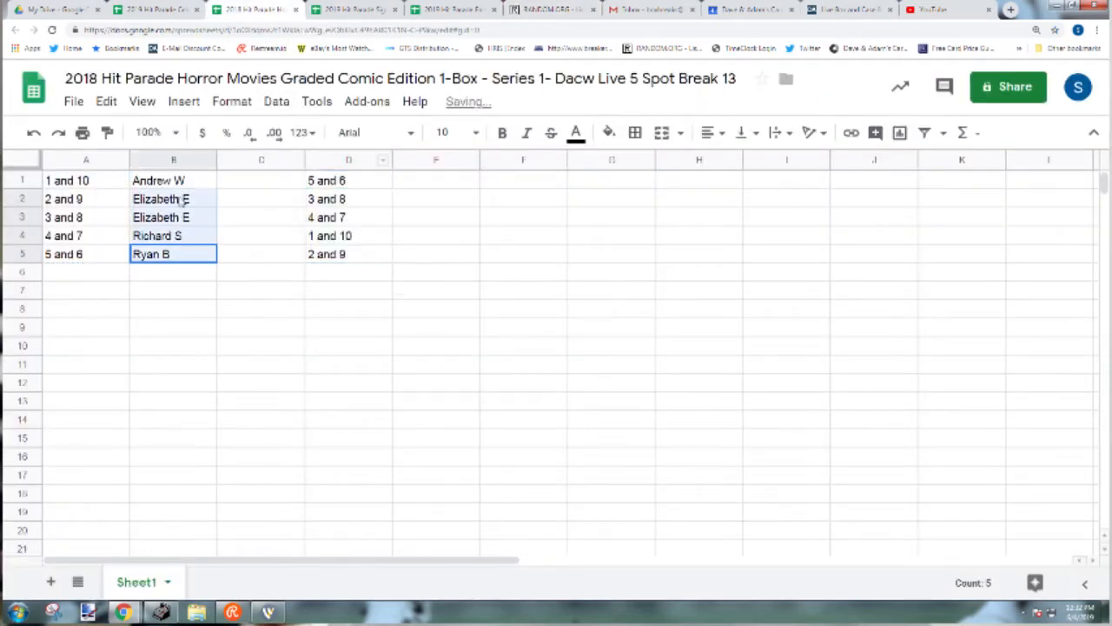
# - Roll two dice, shuffle the five names several times, and review them in column E
pyautogui.click(551, 9)
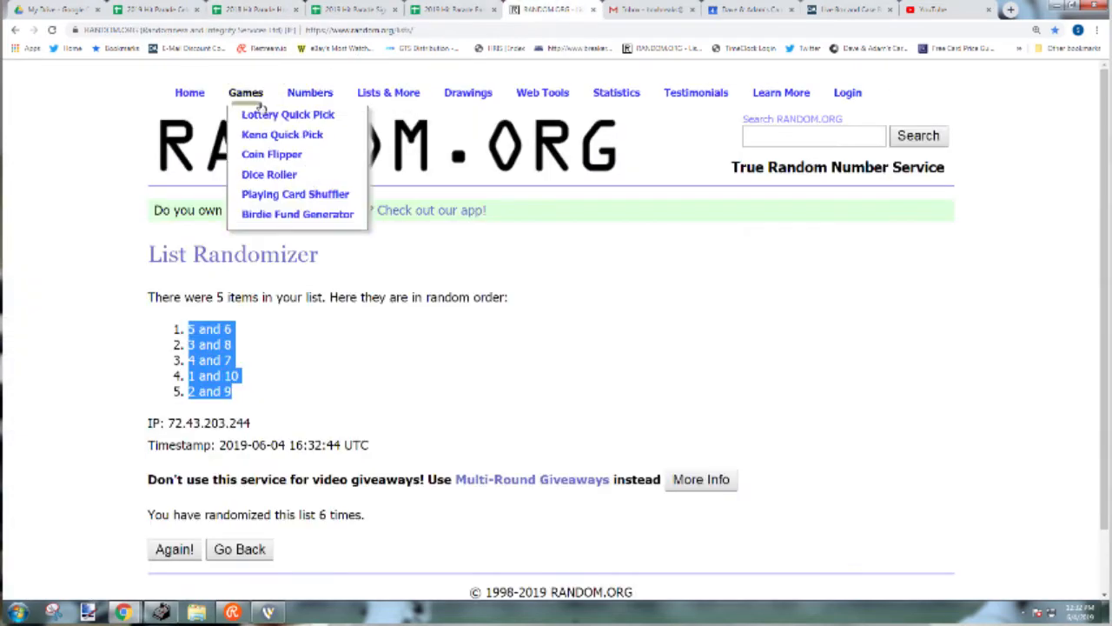
pyautogui.click(269, 174)
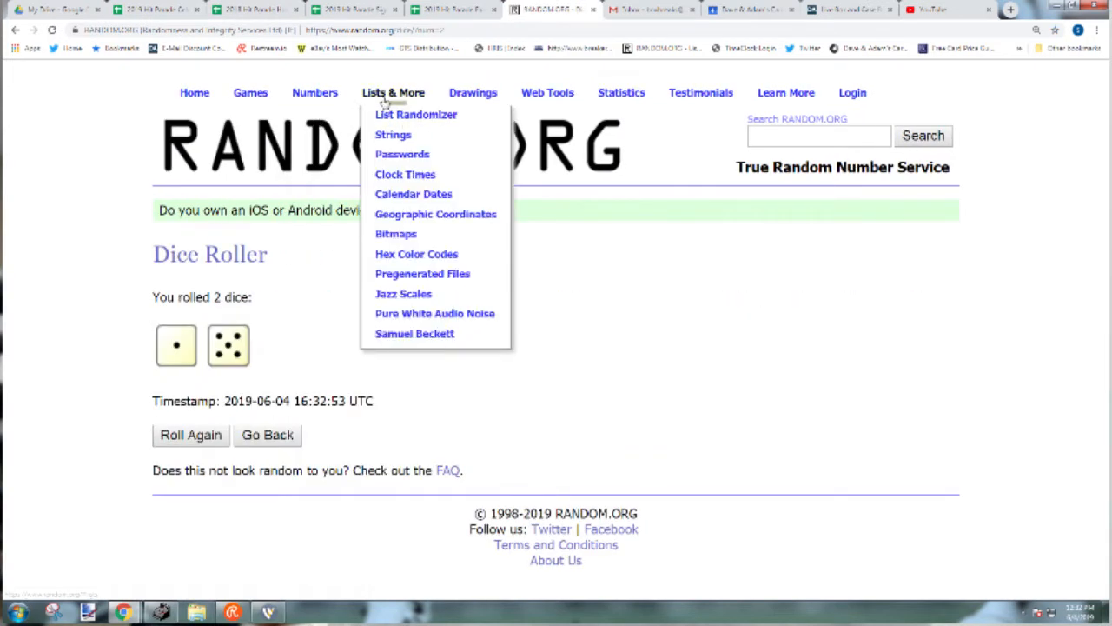
pyautogui.click(416, 113)
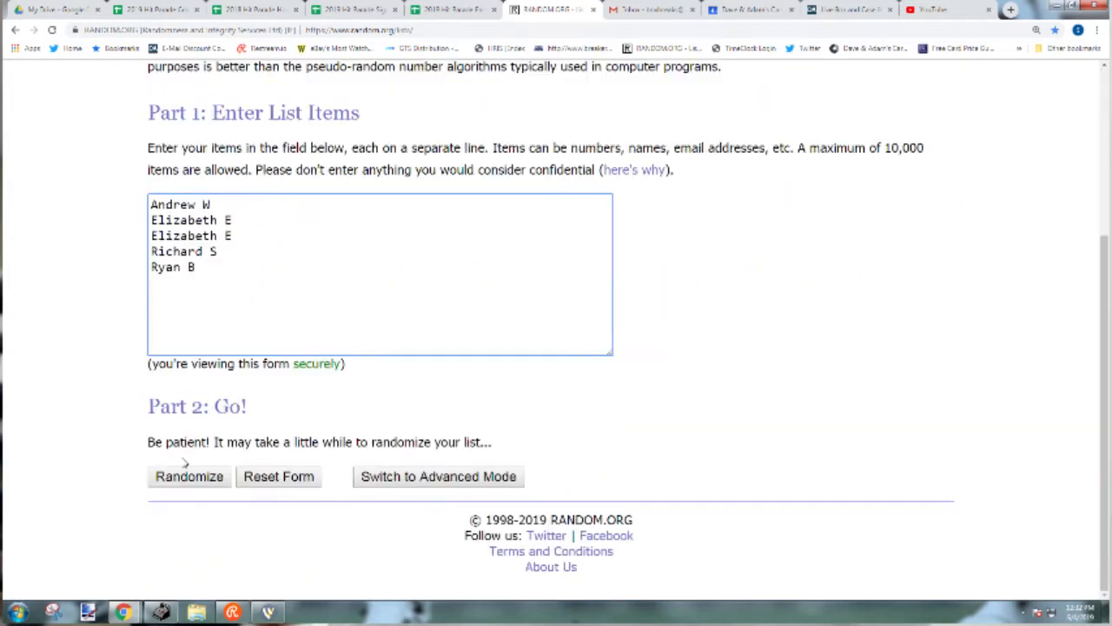
pyautogui.click(189, 476)
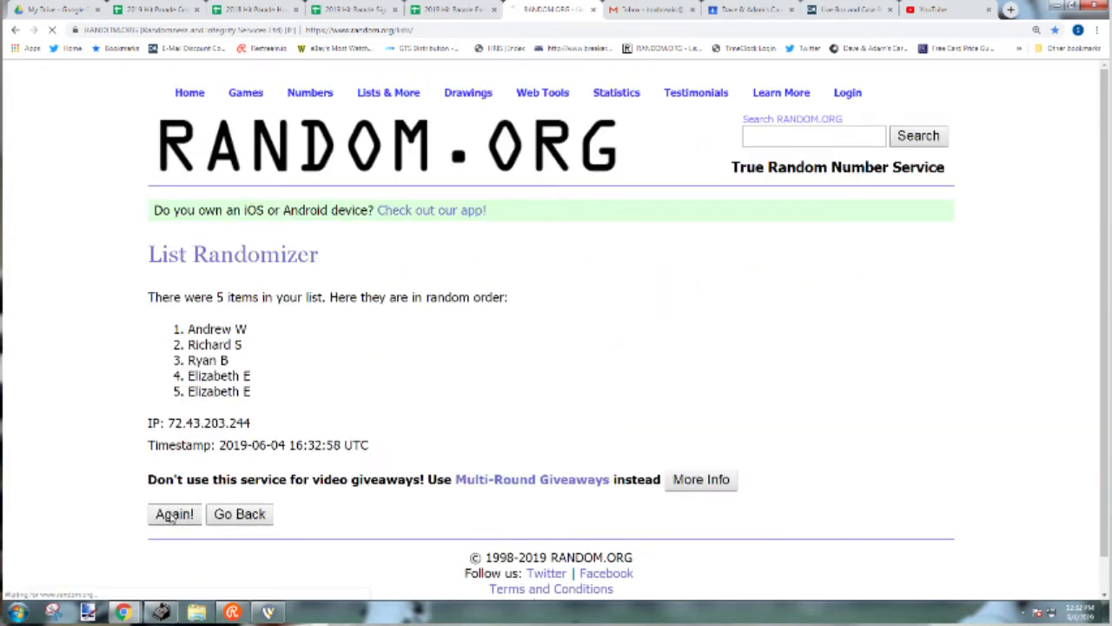
pyautogui.click(174, 514)
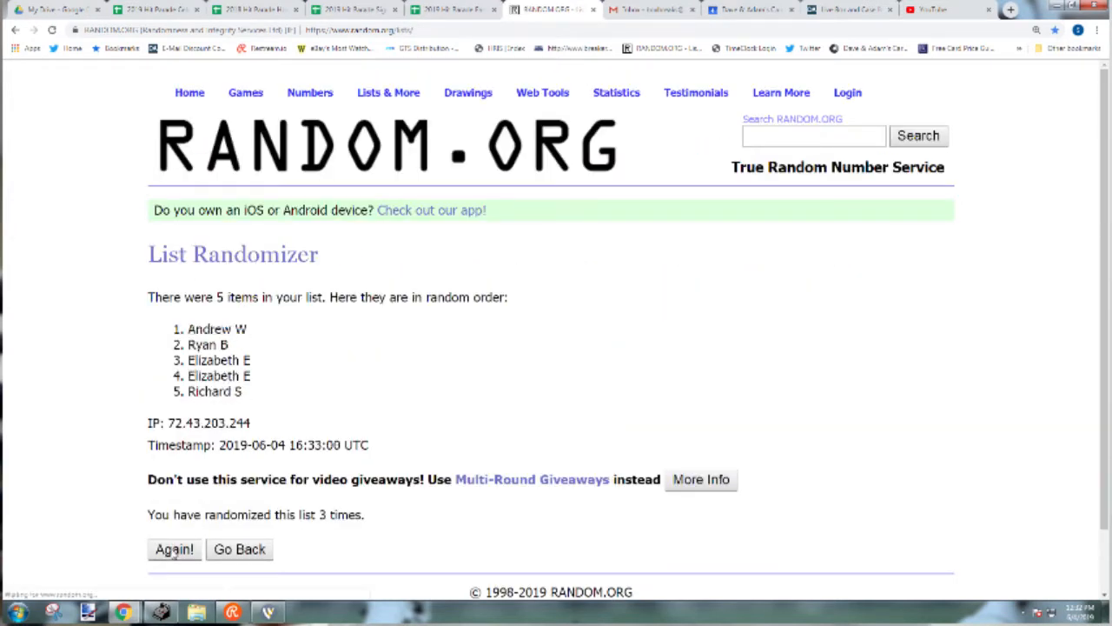
pyautogui.click(174, 548)
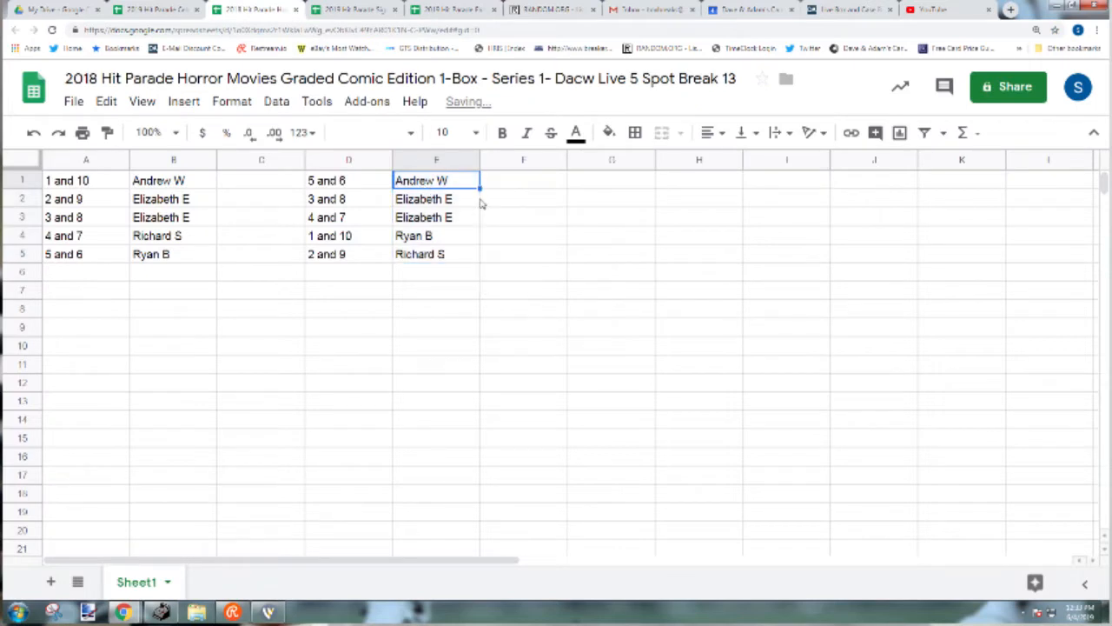
pyautogui.click(436, 217)
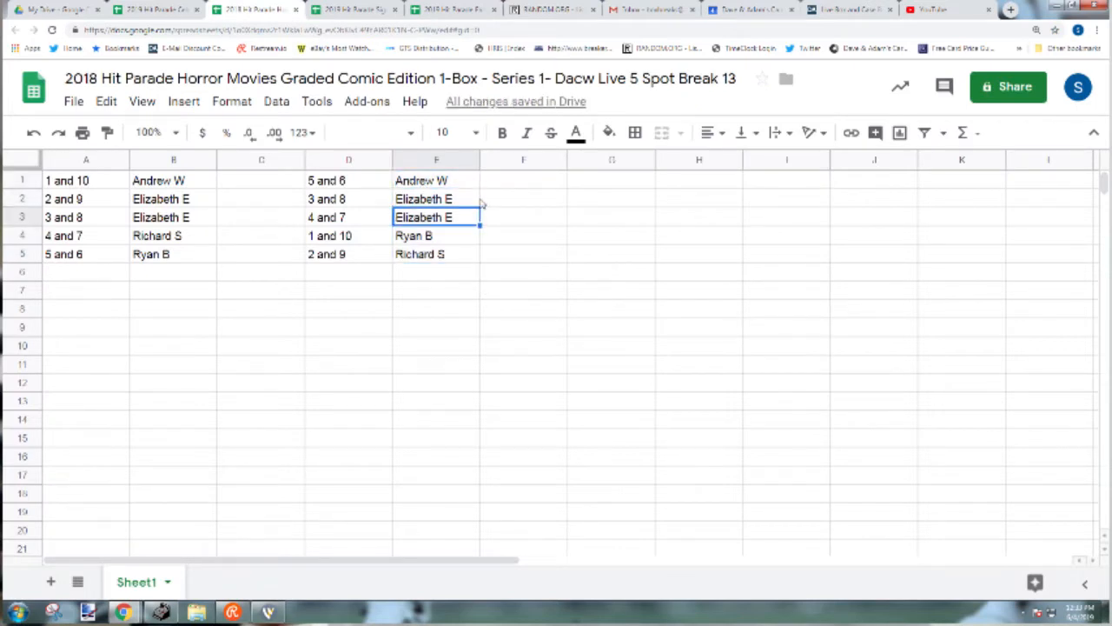
pyautogui.click(436, 254)
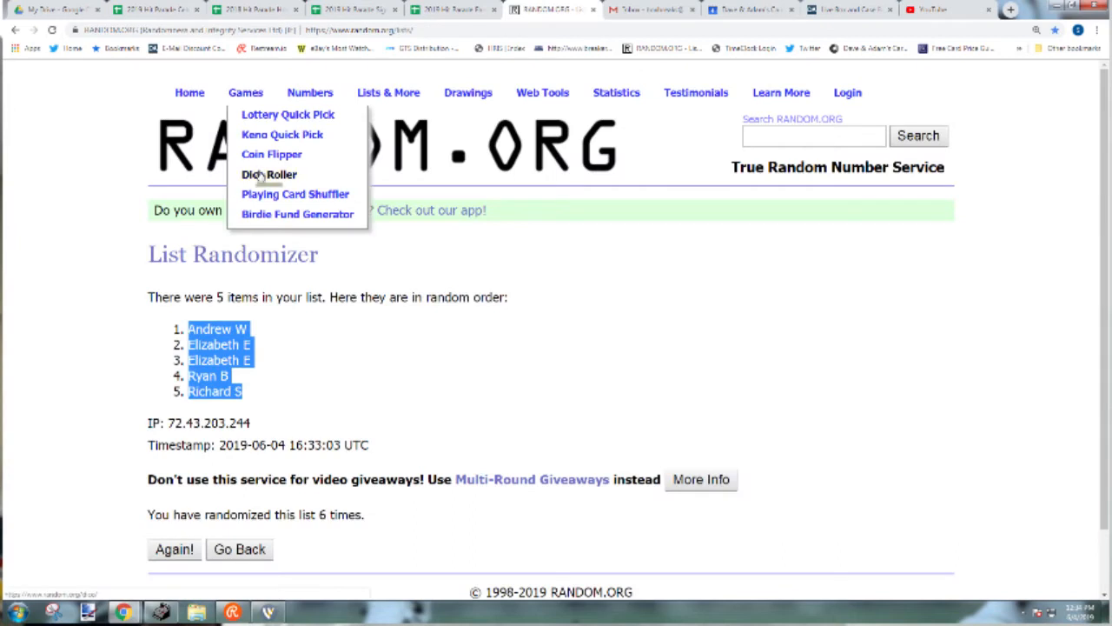
# - Roll seven on the dice and shuffle the spot ranges seven times
pyautogui.click(269, 174)
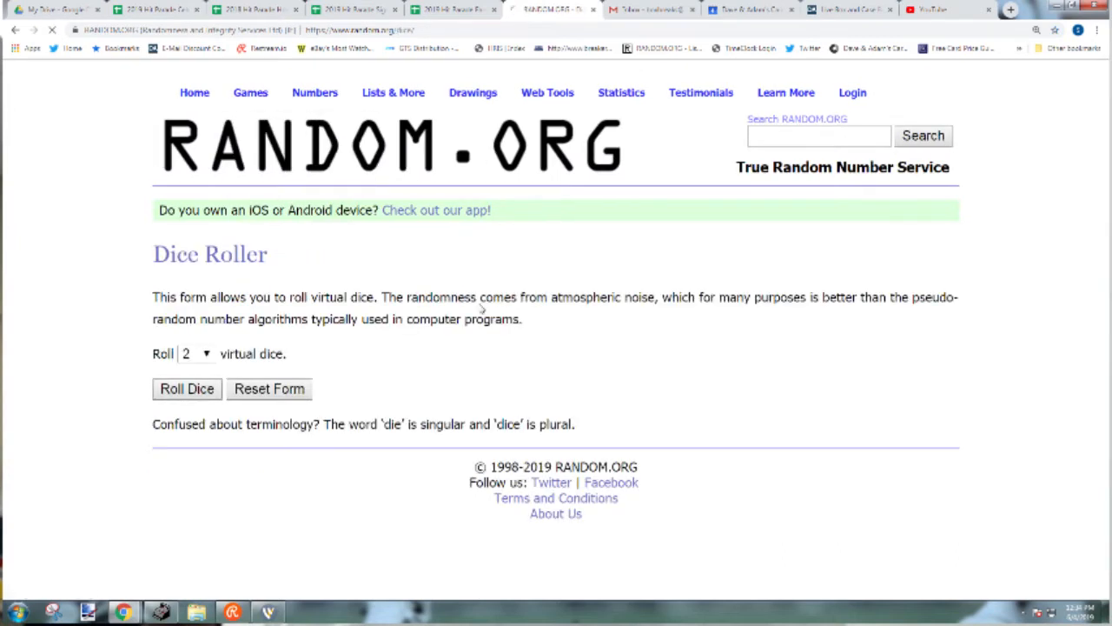
pyautogui.click(393, 92)
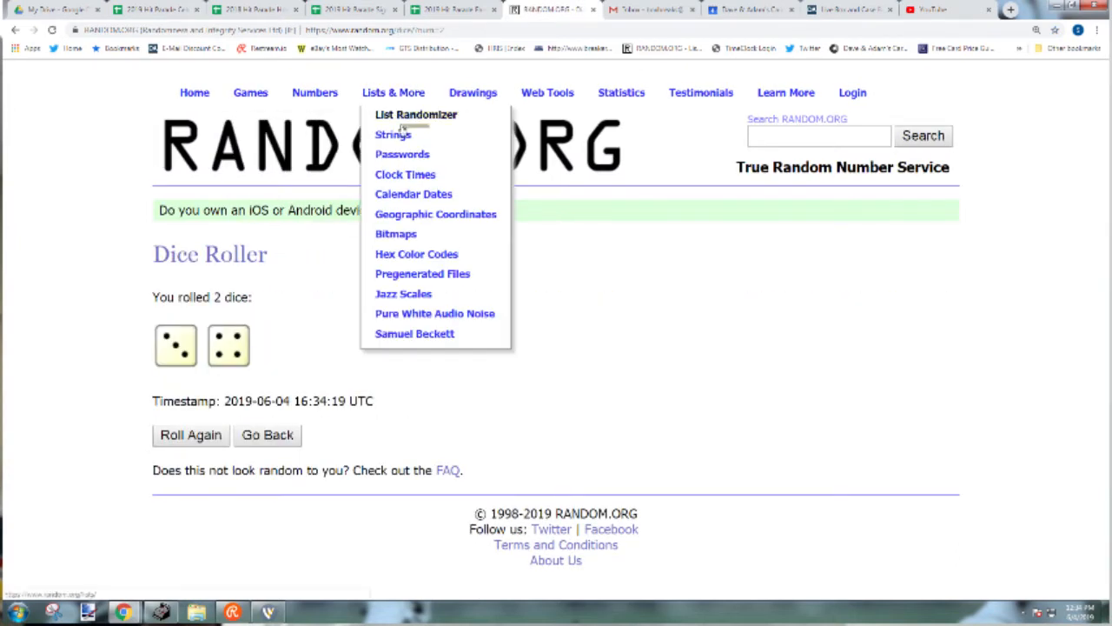
pyautogui.click(415, 114)
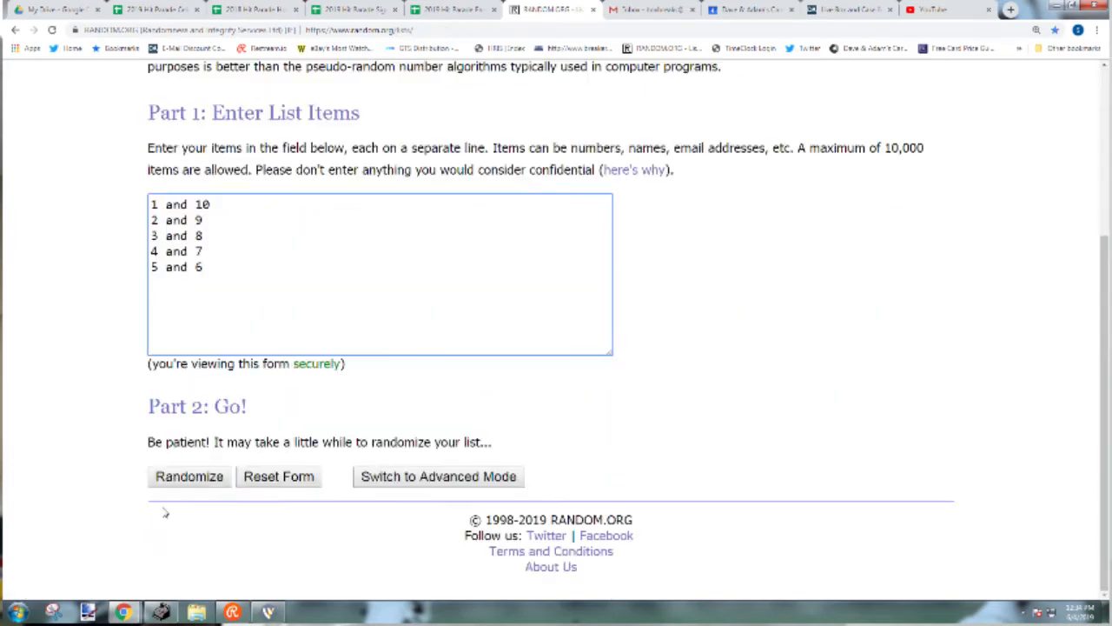
pyautogui.click(188, 475)
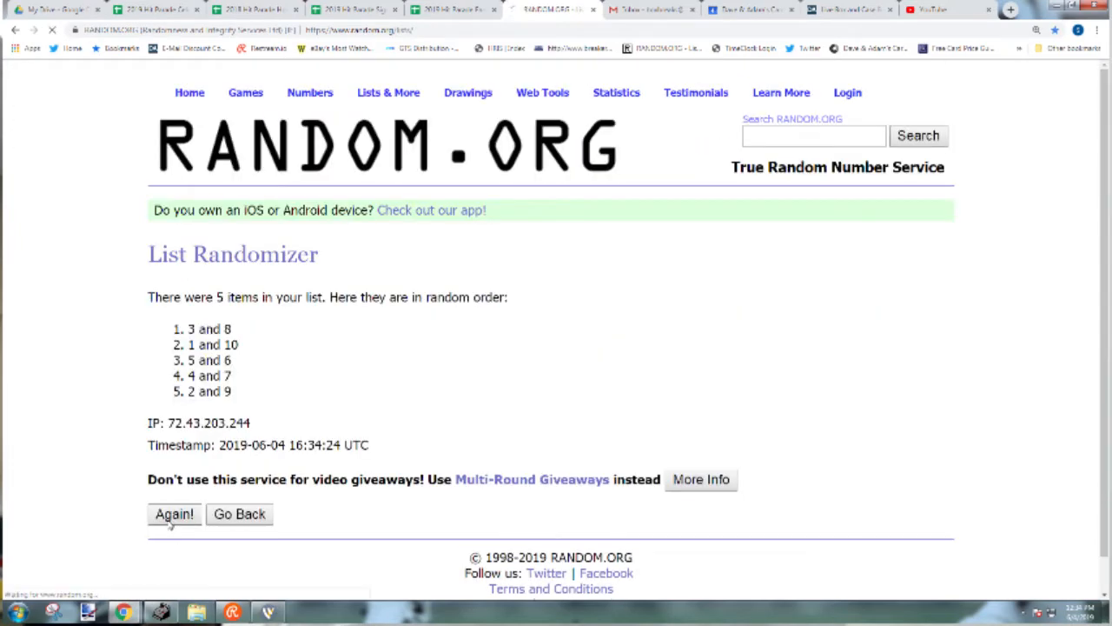
pyautogui.click(174, 514)
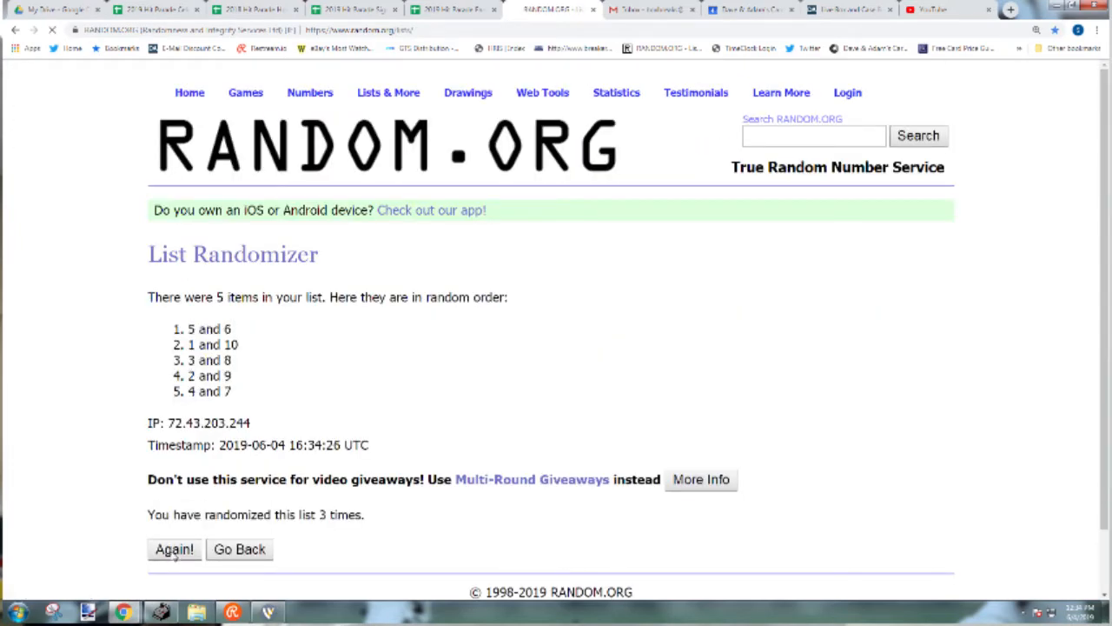
pyautogui.click(174, 548)
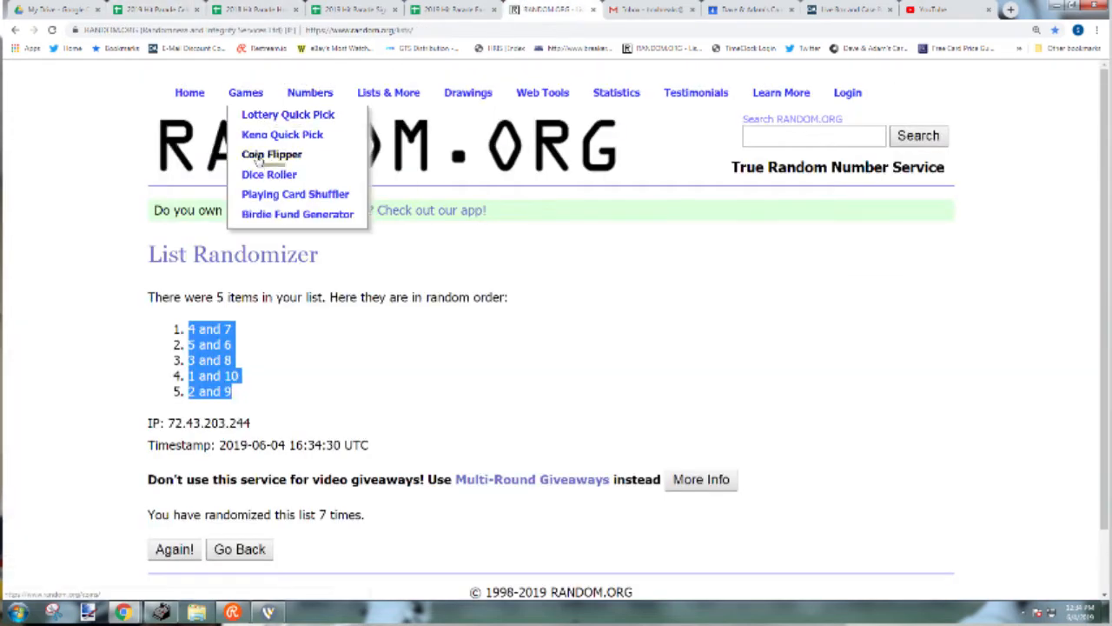
# - Roll the two dice again
pyautogui.click(270, 173)
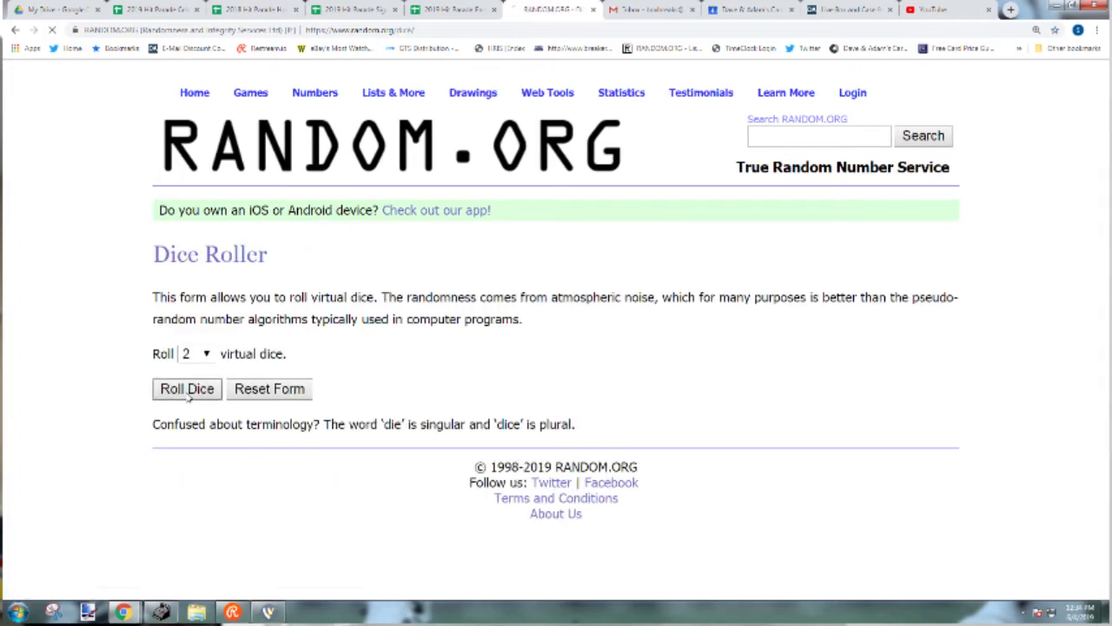
pyautogui.click(187, 388)
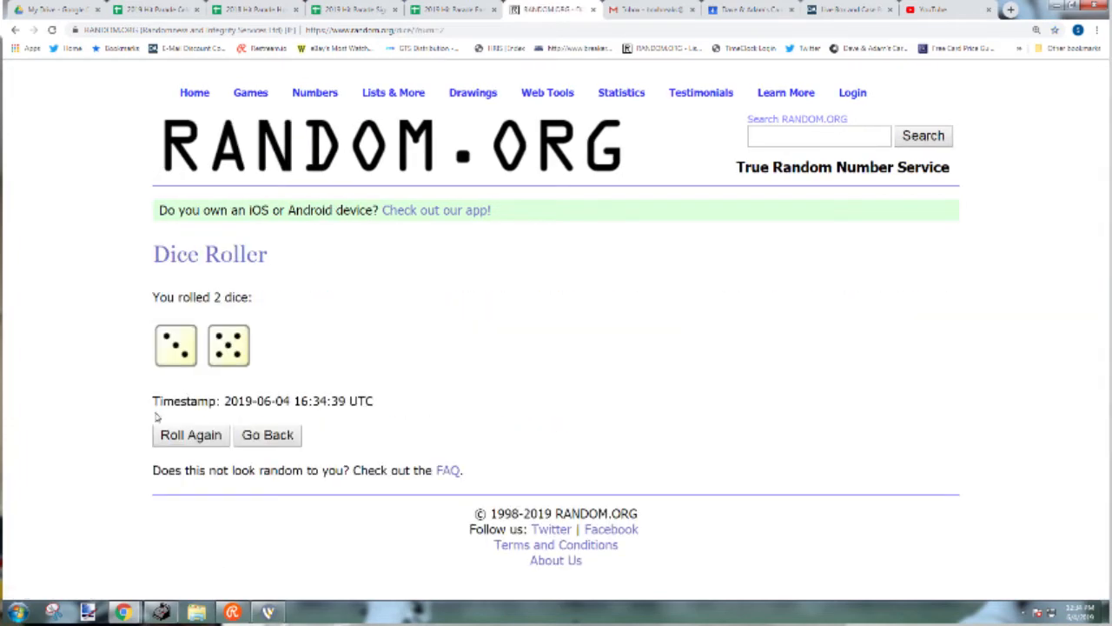
pyautogui.click(393, 92)
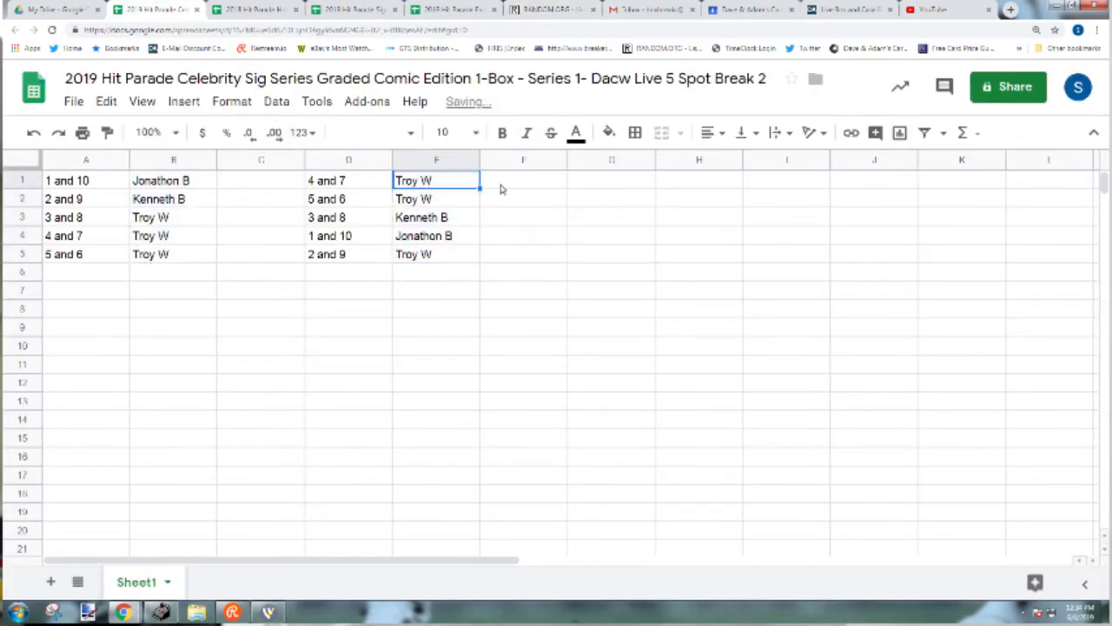
pyautogui.click(436, 216)
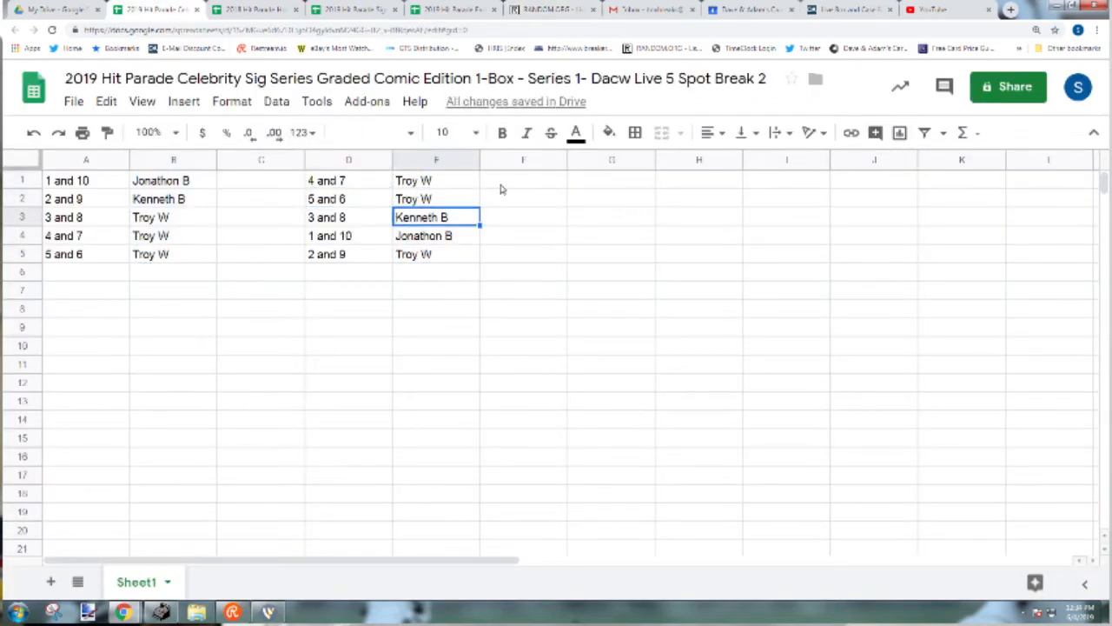
pyautogui.click(436, 236)
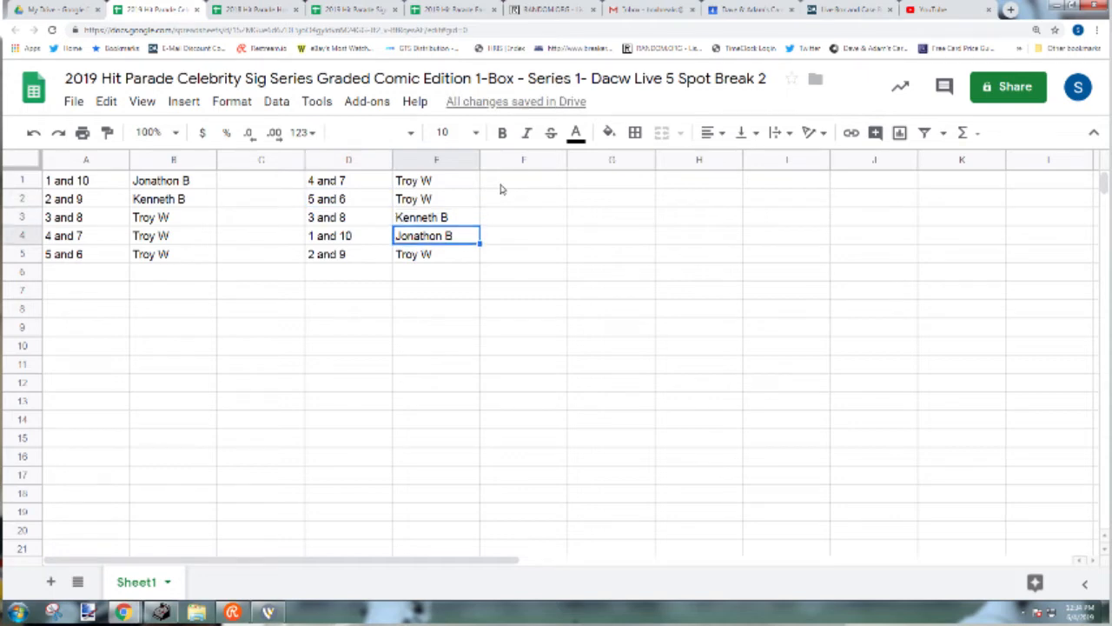